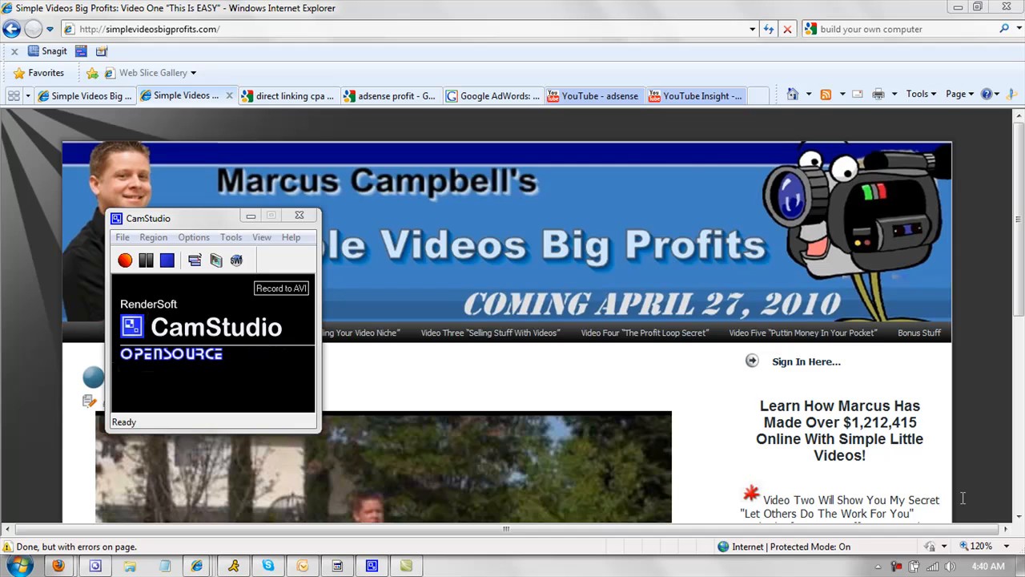
mouse_move(272, 244)
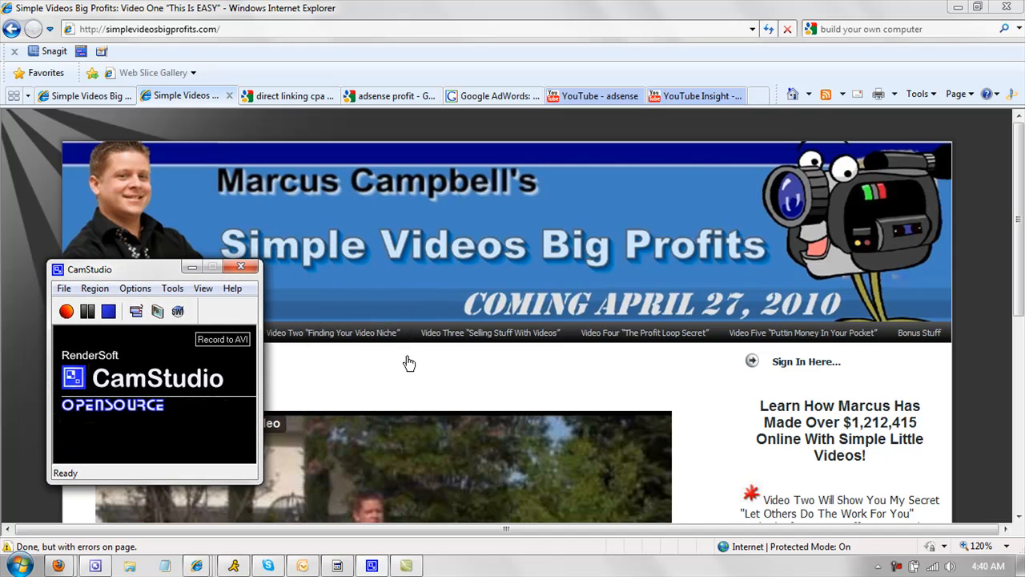
mouse_move(464, 366)
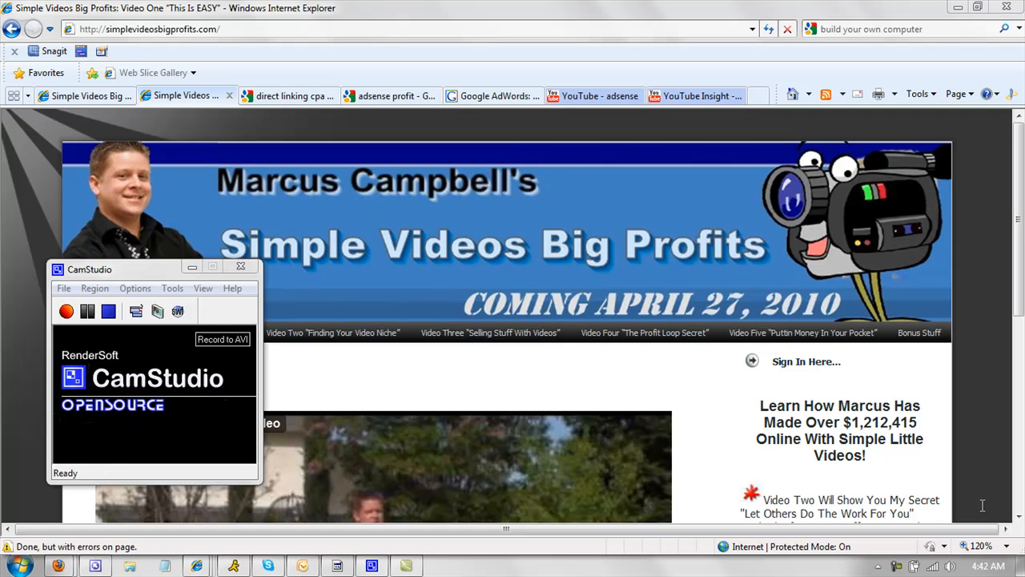
mouse_move(933, 494)
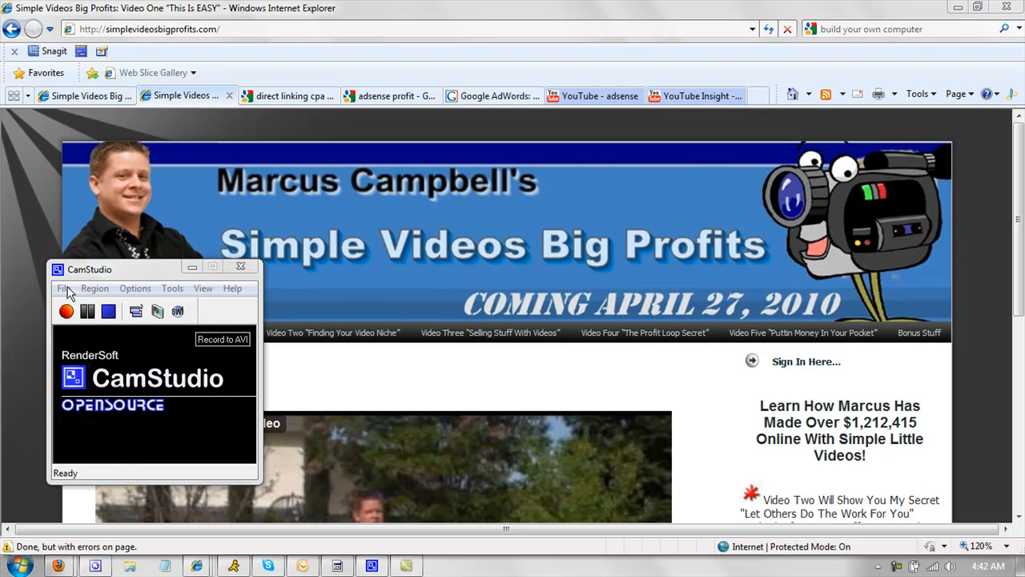
Show CamStudio's capture-area choices: Region, Fixed Region and Full Screen.
click(64, 288)
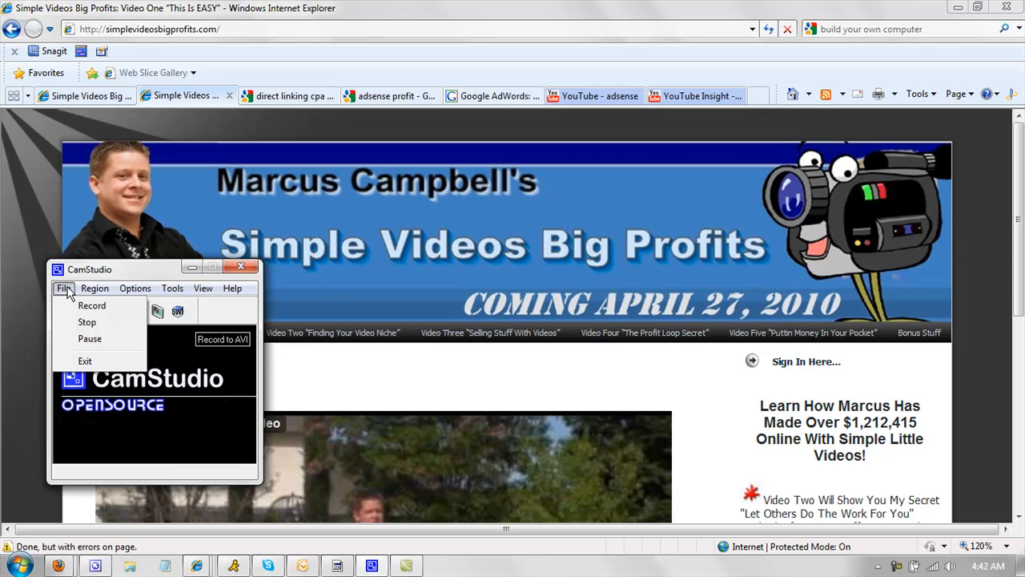
click(94, 288)
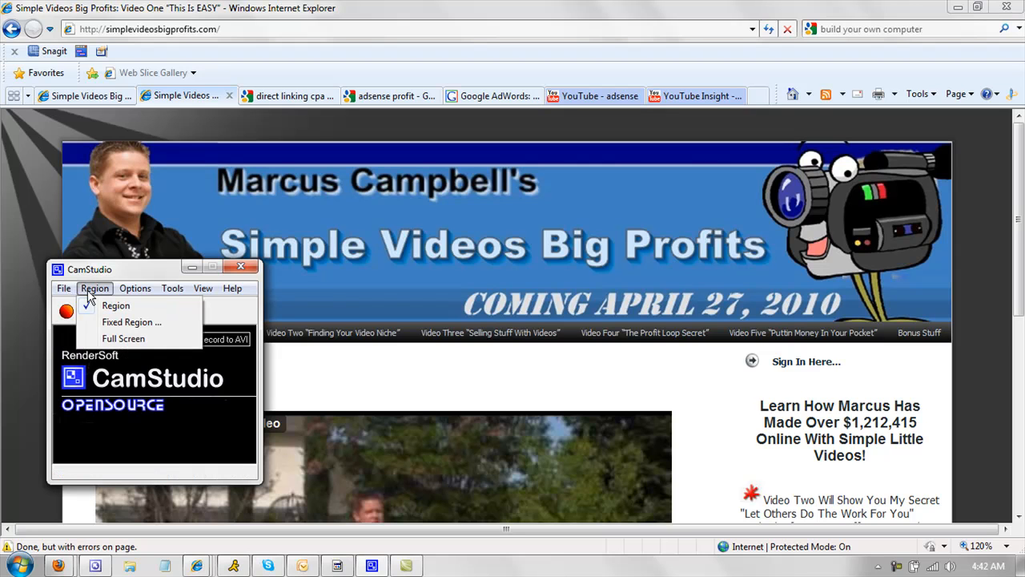
mouse_move(131, 322)
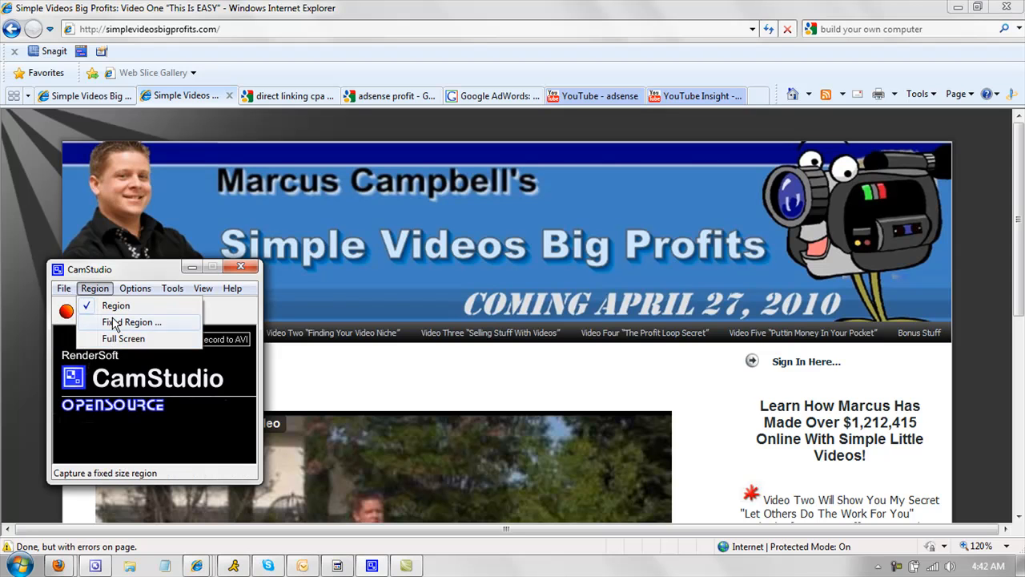
mouse_move(118, 324)
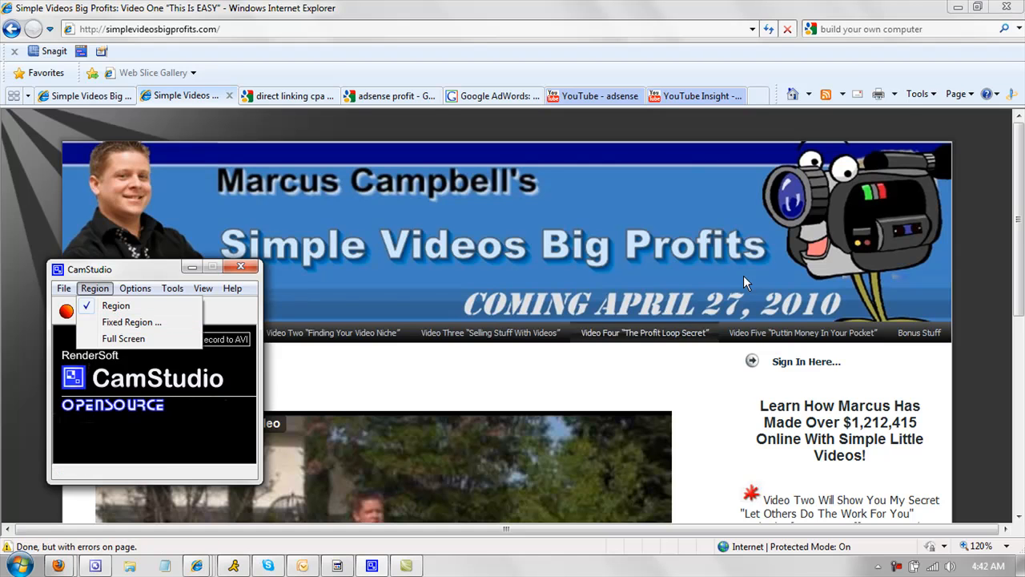
mouse_move(815, 255)
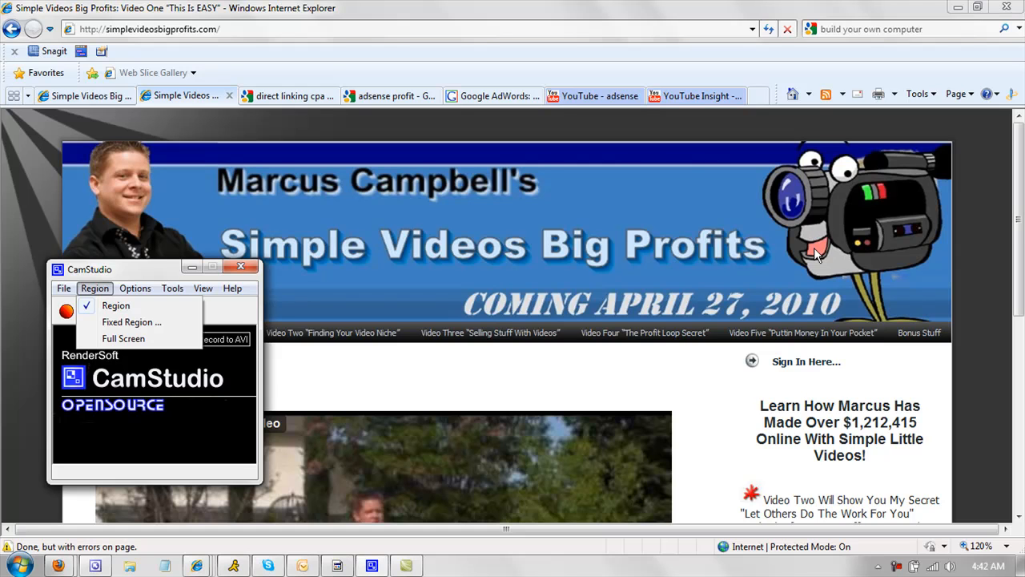
mouse_move(567, 227)
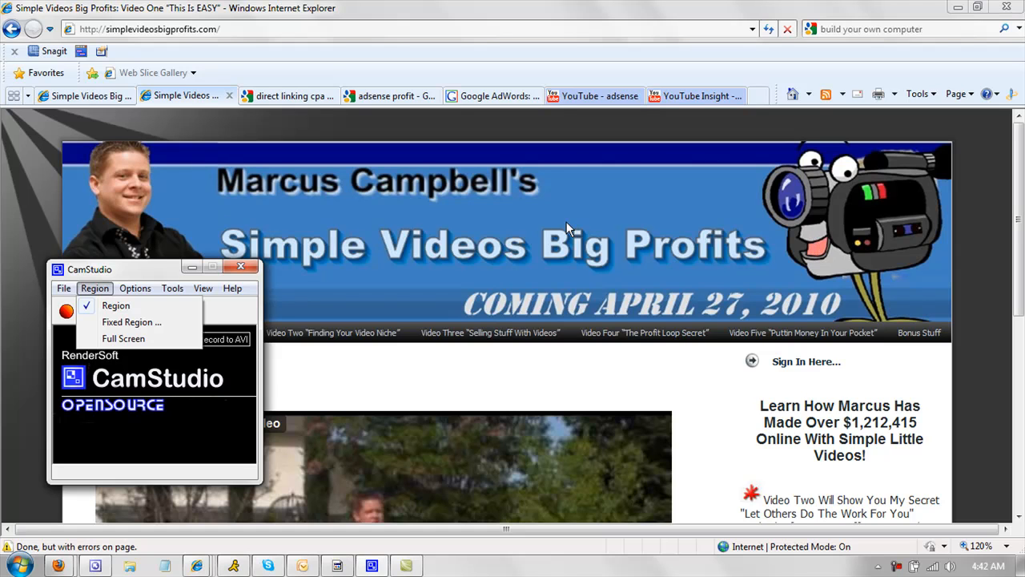
Review the audio recording options, then play and pause the web page's embedded video.
click(135, 289)
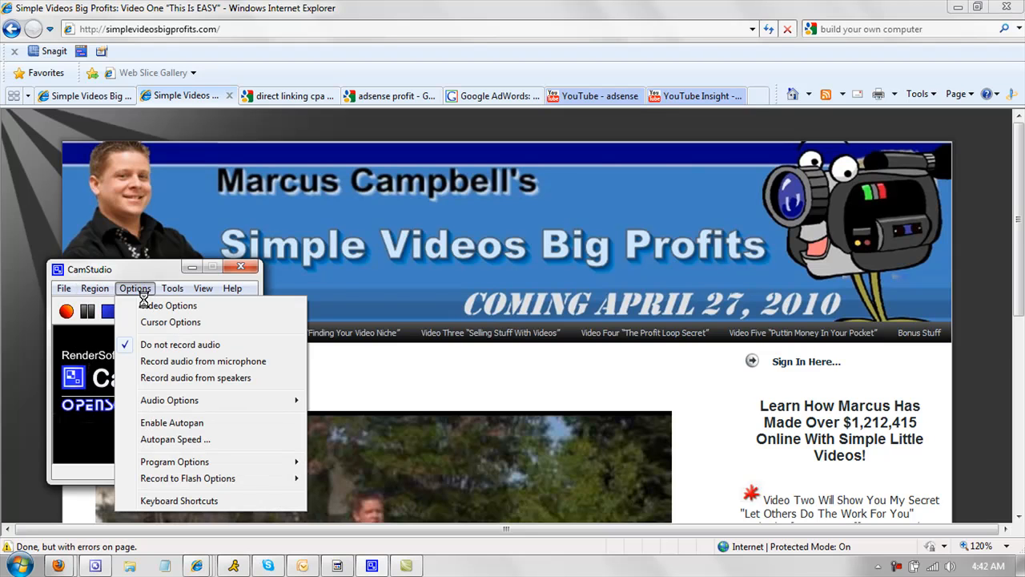
mouse_move(170, 321)
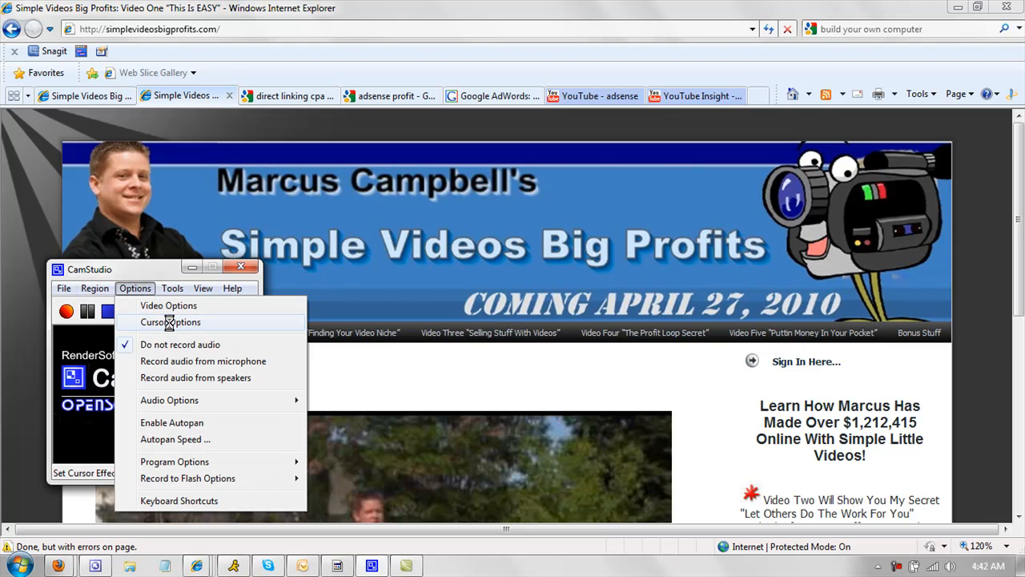
mouse_move(202, 361)
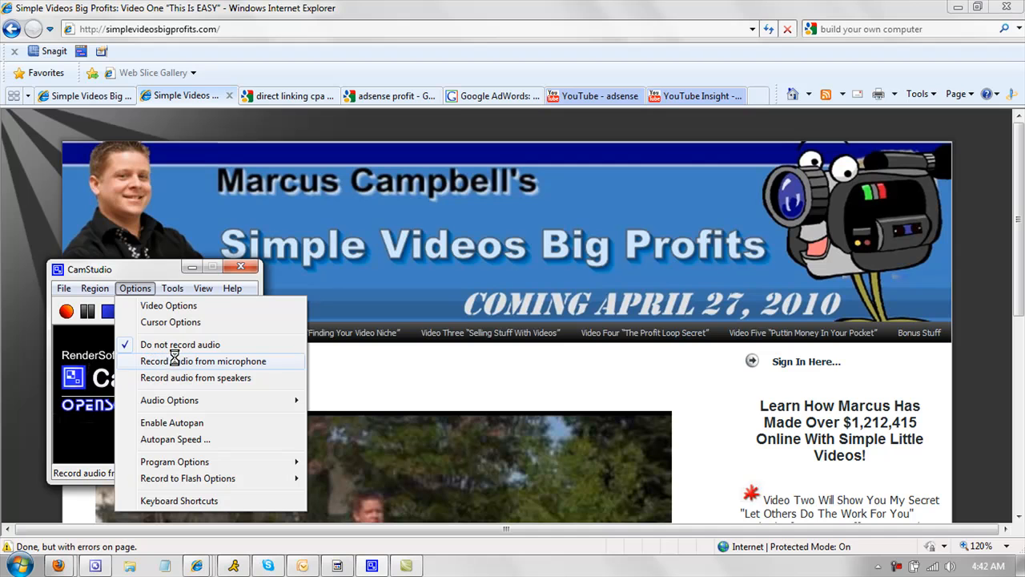
mouse_move(179, 343)
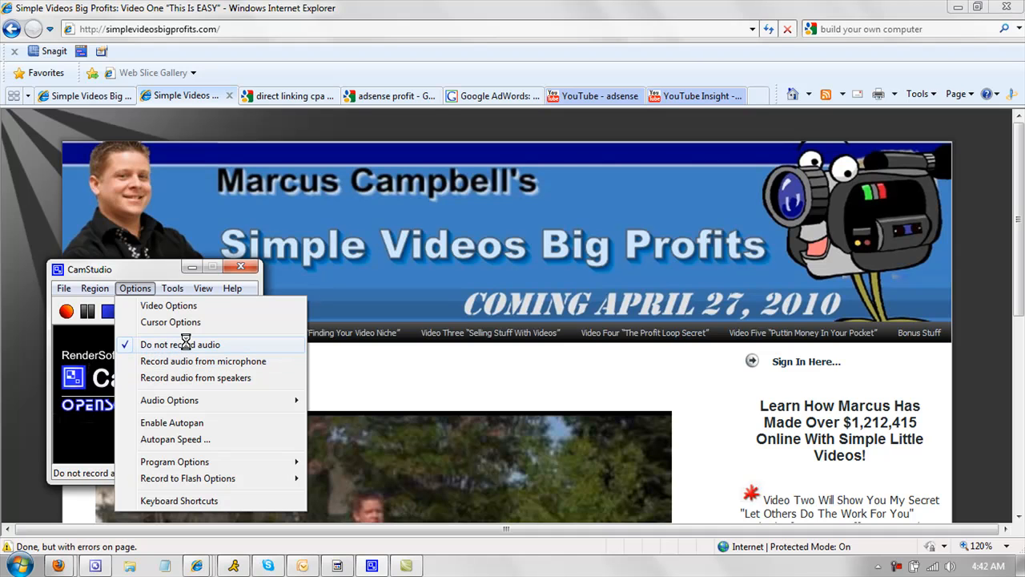
mouse_move(202, 360)
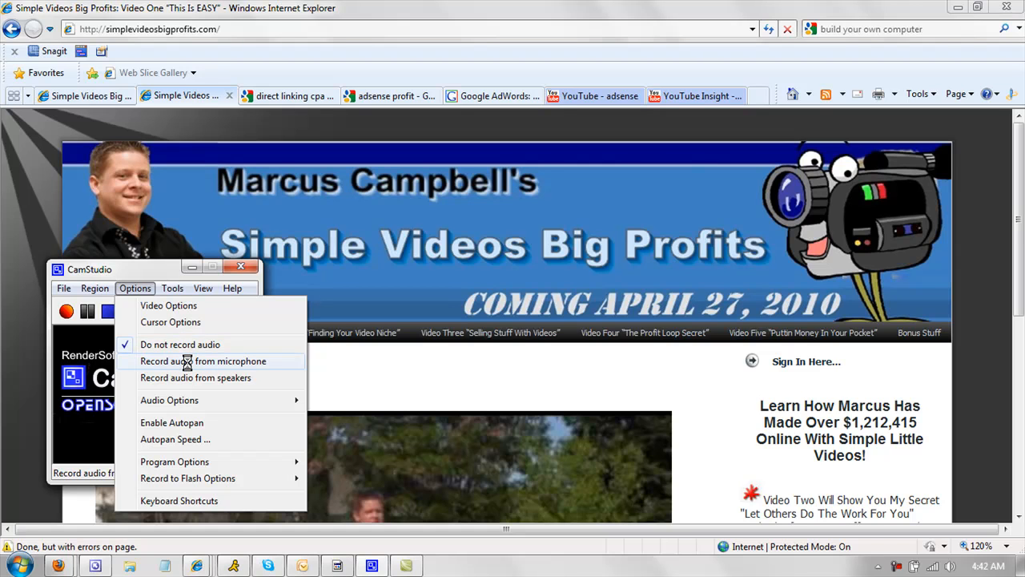
mouse_move(196, 378)
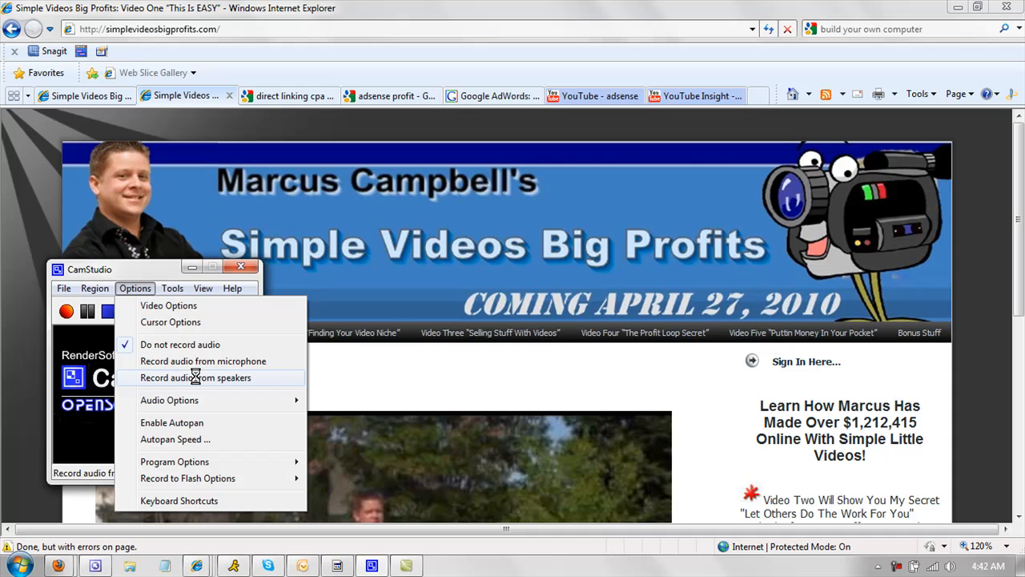
mouse_move(195, 362)
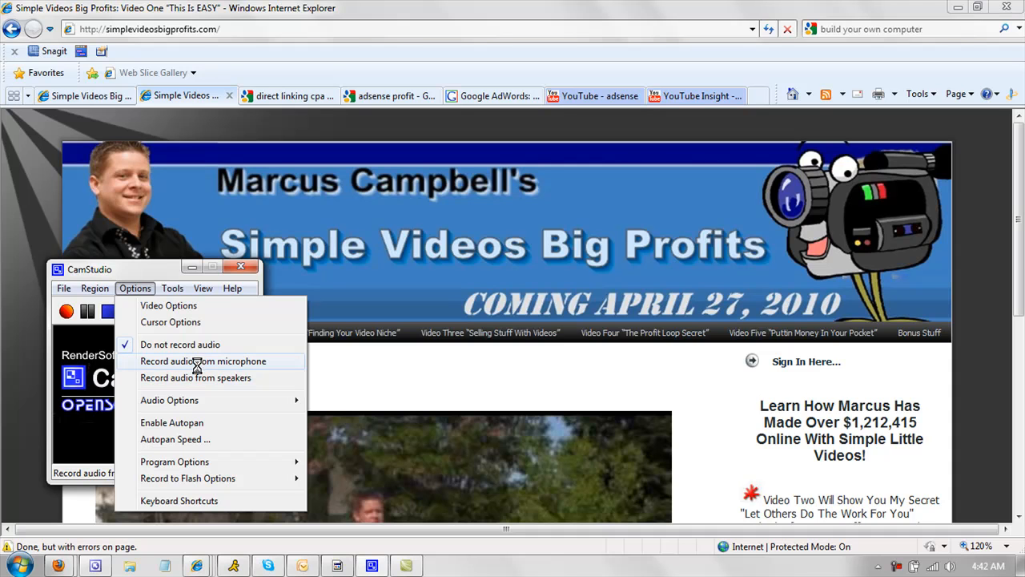
mouse_move(196, 378)
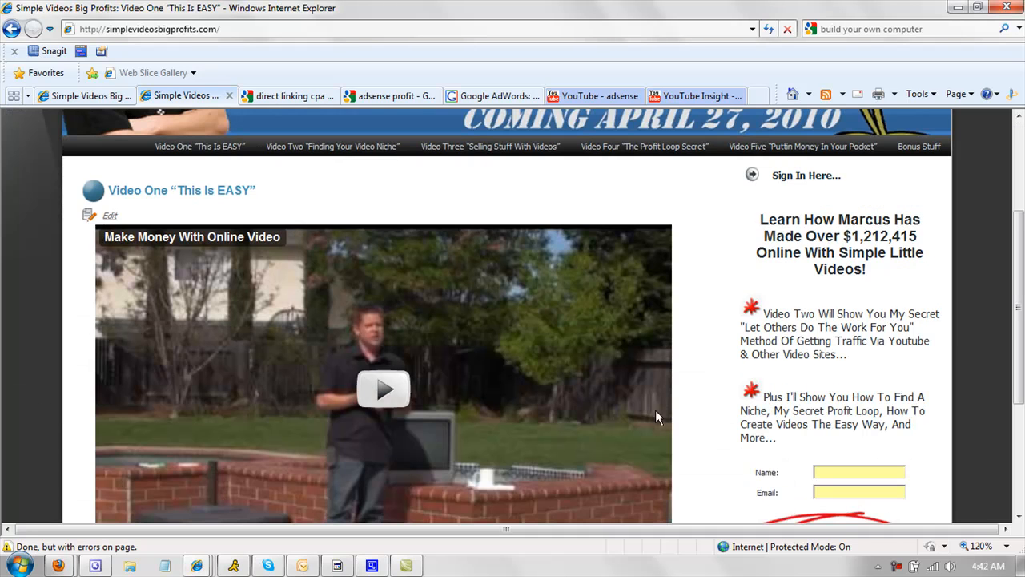
click(383, 389)
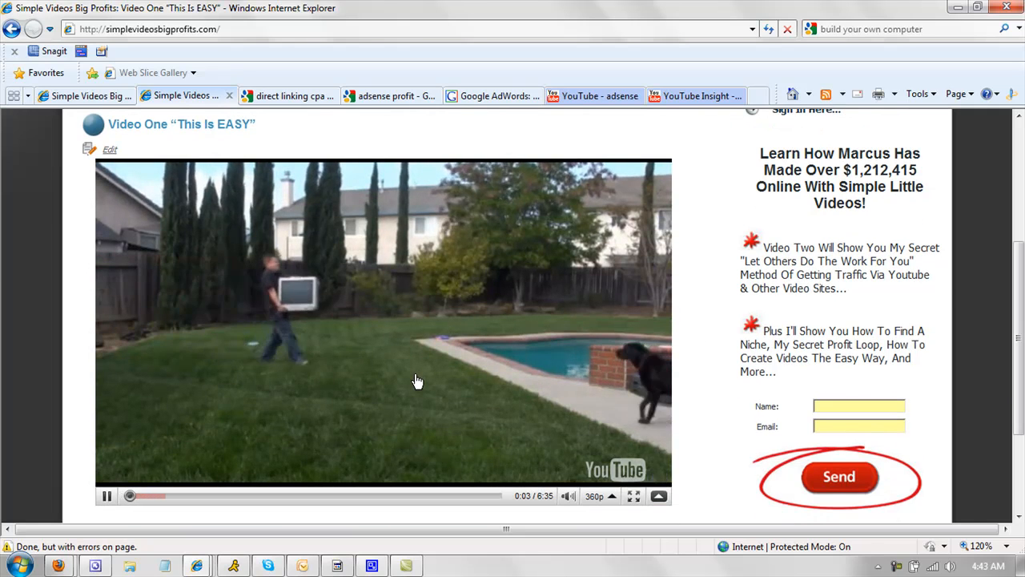
click(153, 495)
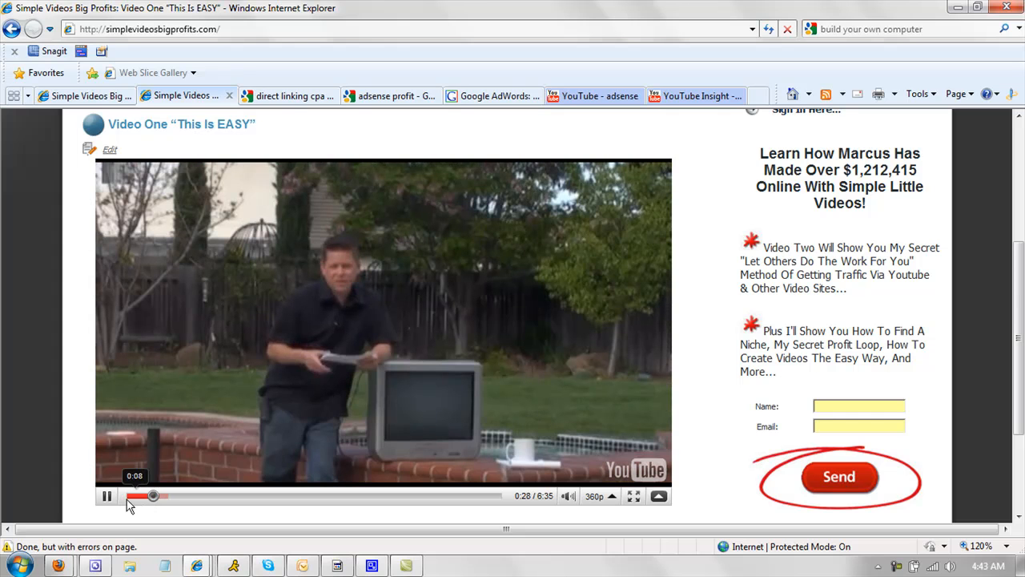
click(106, 496)
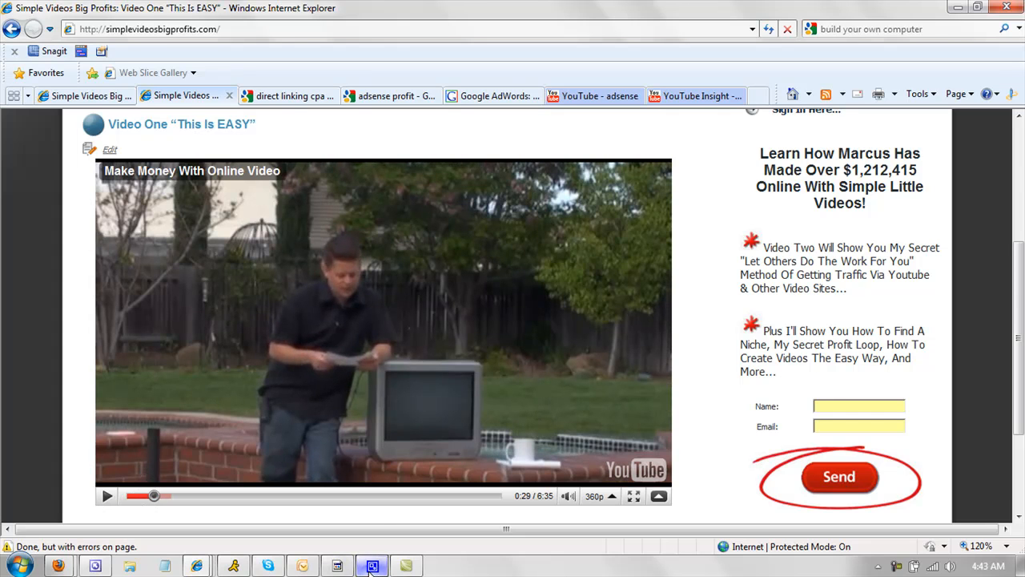
Browse CamStudio's annotation tools and recording options menus.
click(173, 288)
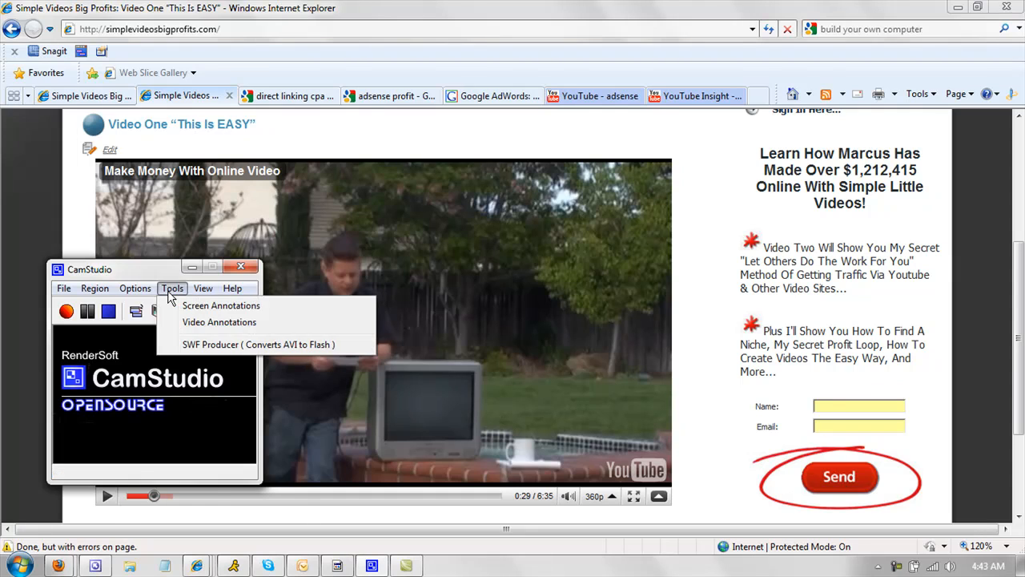
click(134, 288)
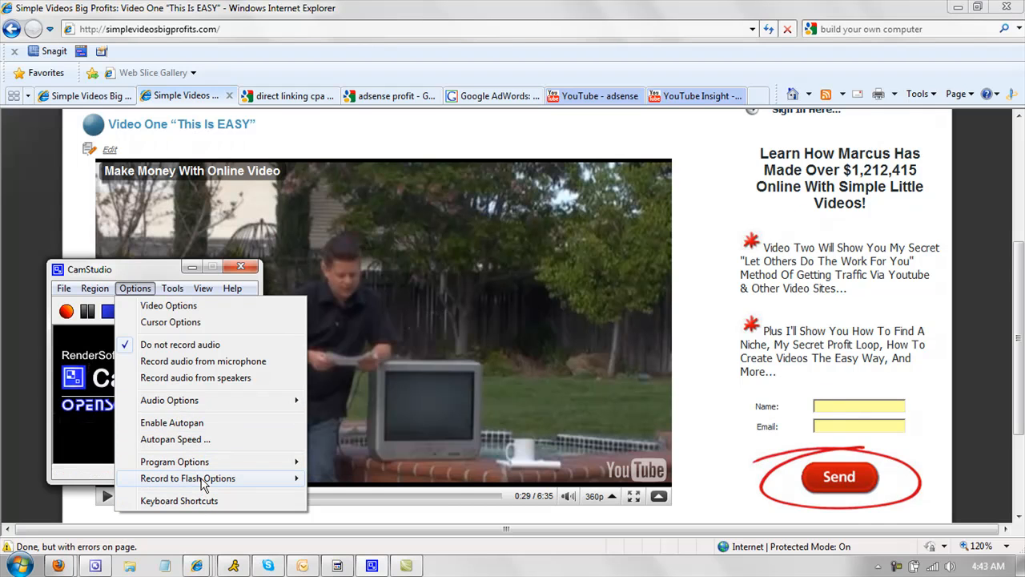
mouse_move(187, 478)
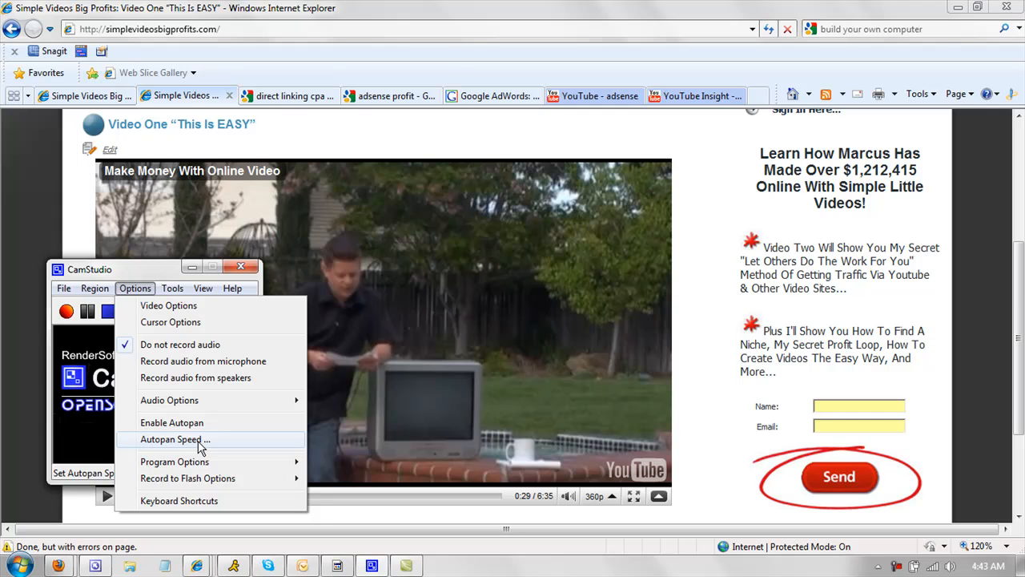
click(172, 288)
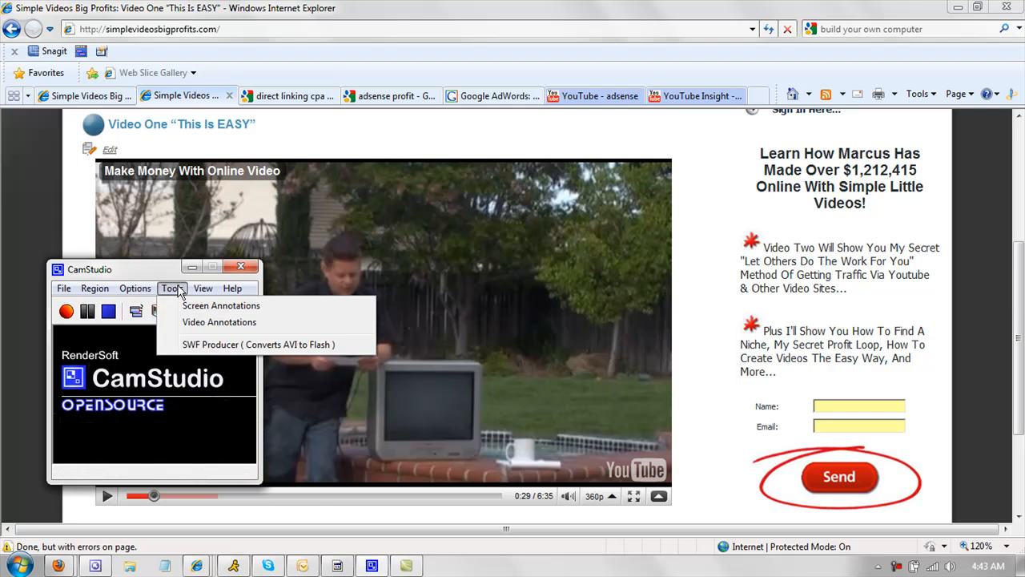
mouse_move(195, 339)
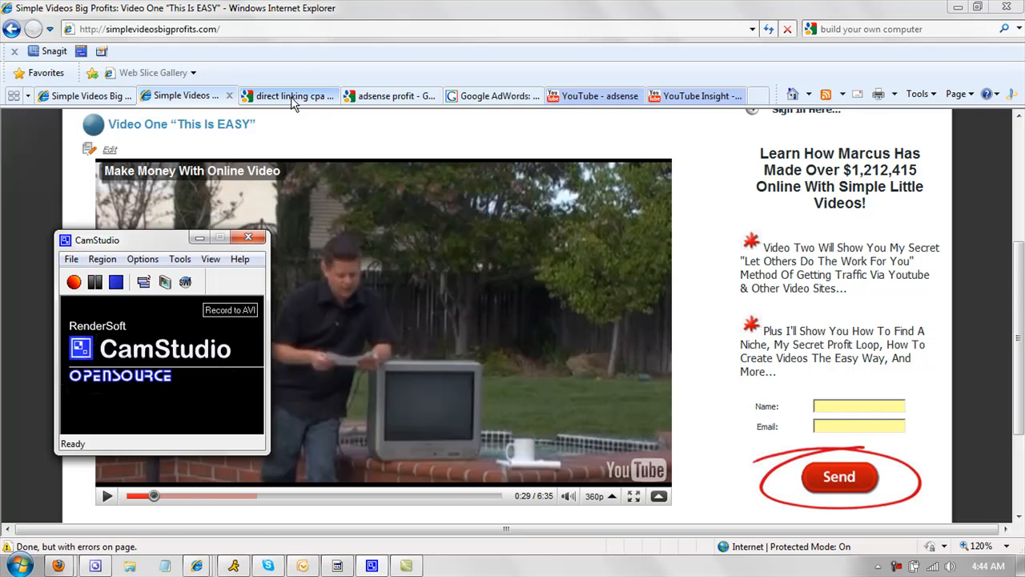
Search 'simplesites', load the sales page and start its embedded Video One clip.
click(288, 96)
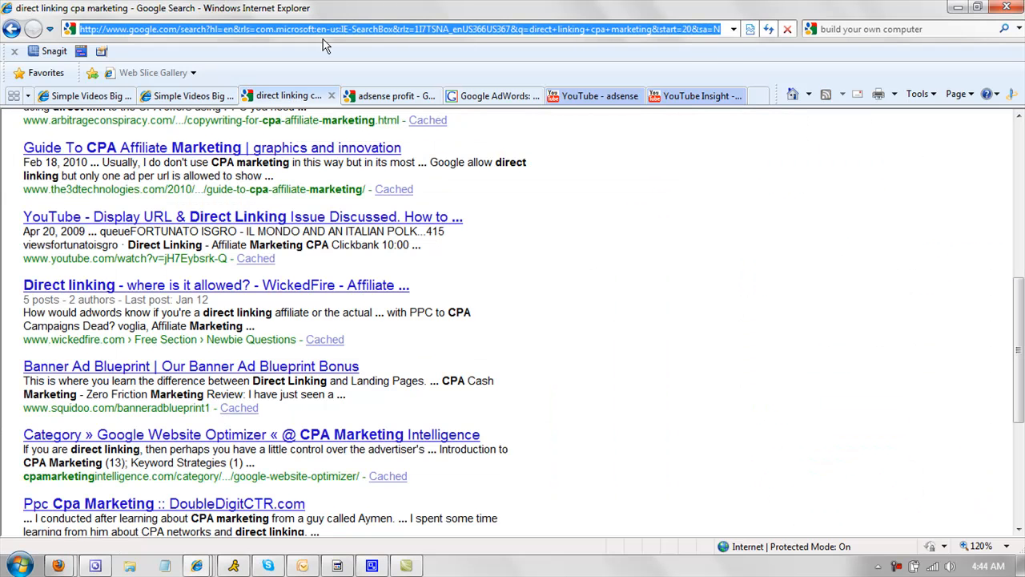
text(simplesitesbigprofits.com/)
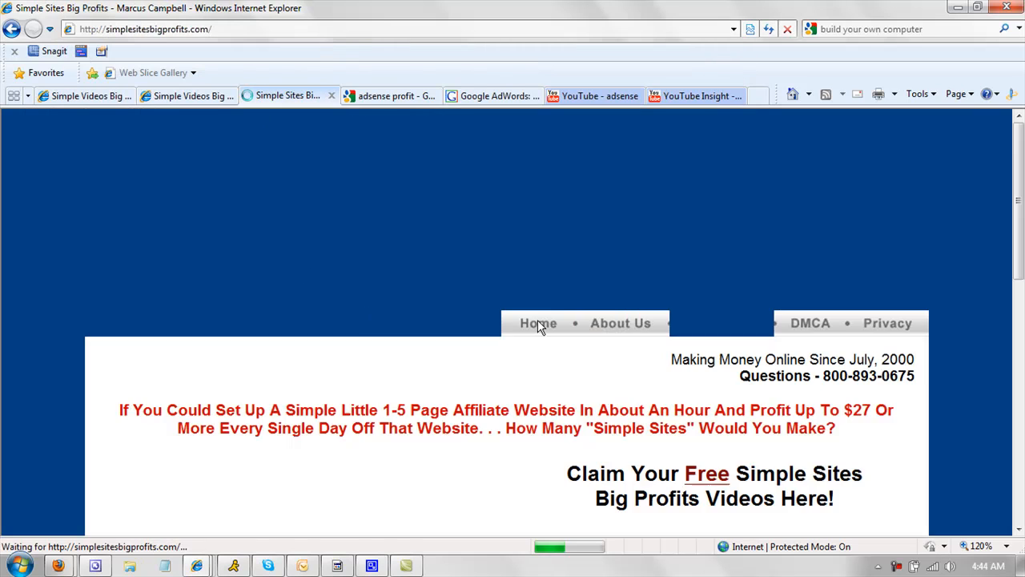
scroll(down, 3)
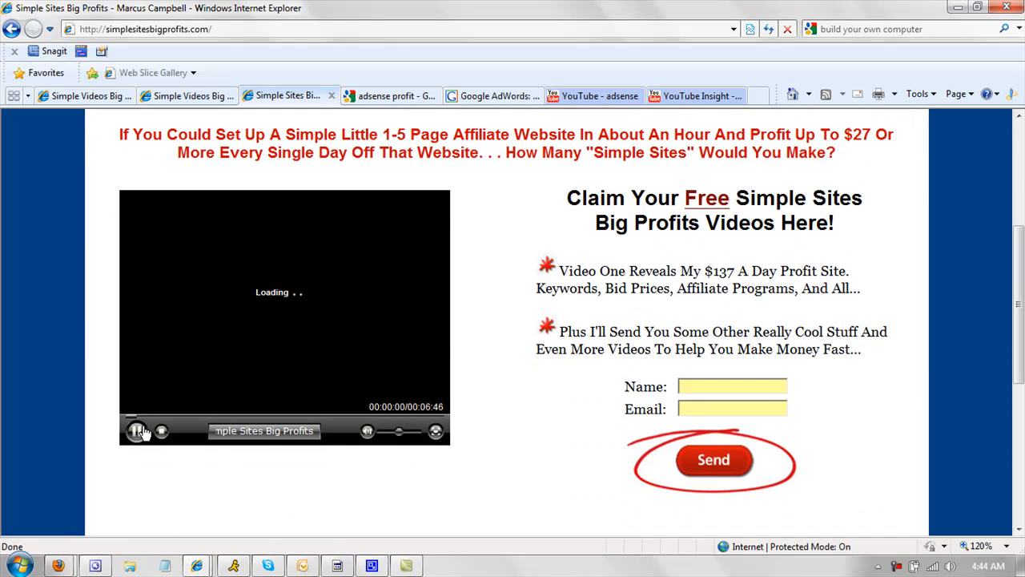
click(136, 431)
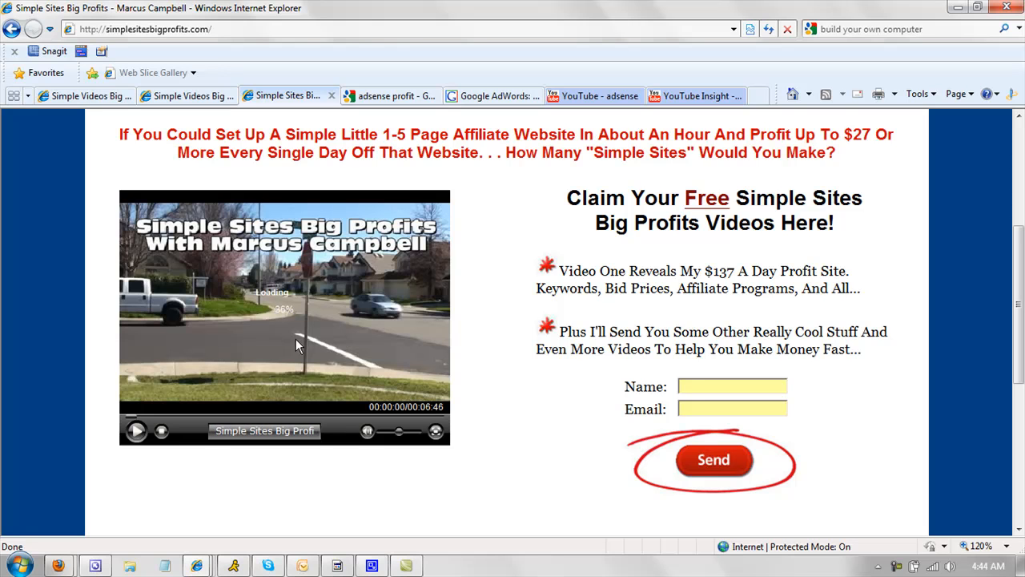
mouse_move(621, 339)
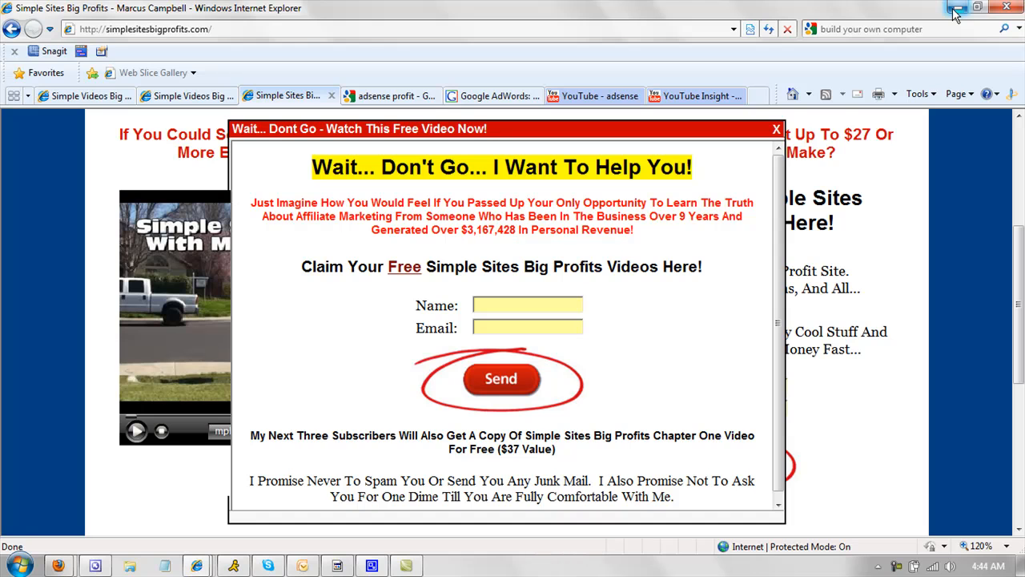
mouse_move(957, 10)
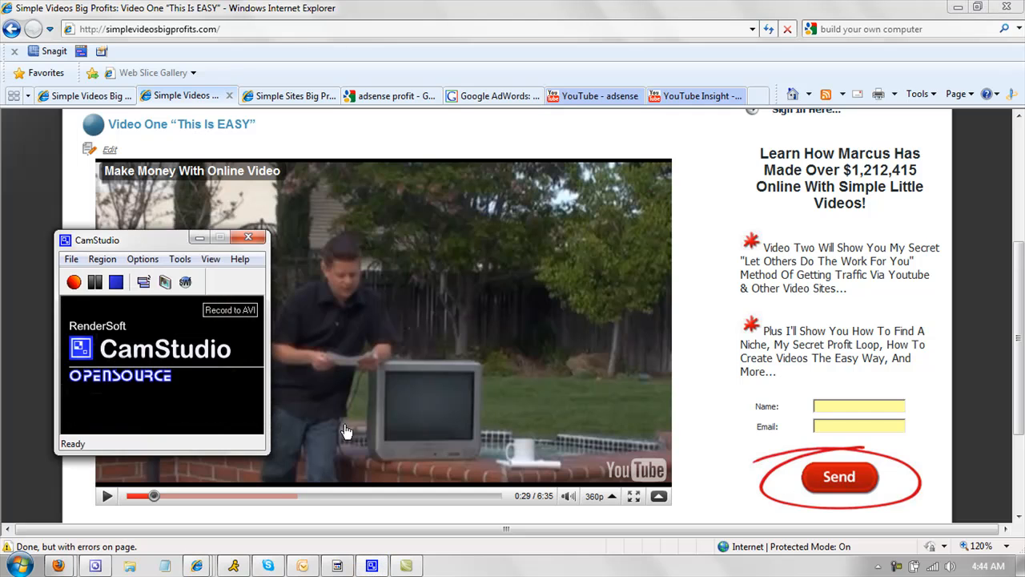
Start a CamStudio recording of the screen area where the example clip plays.
click(179, 259)
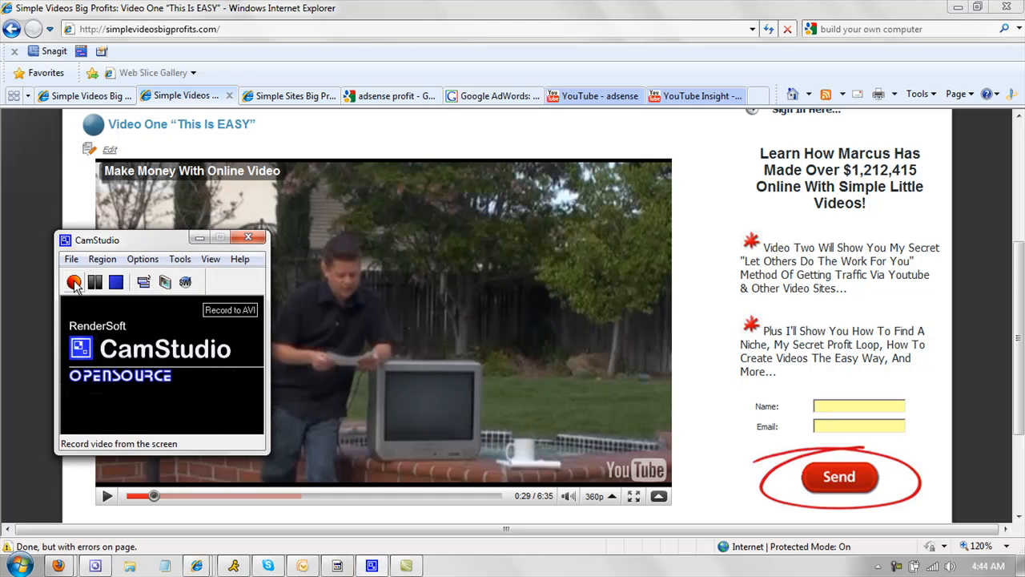
click(74, 282)
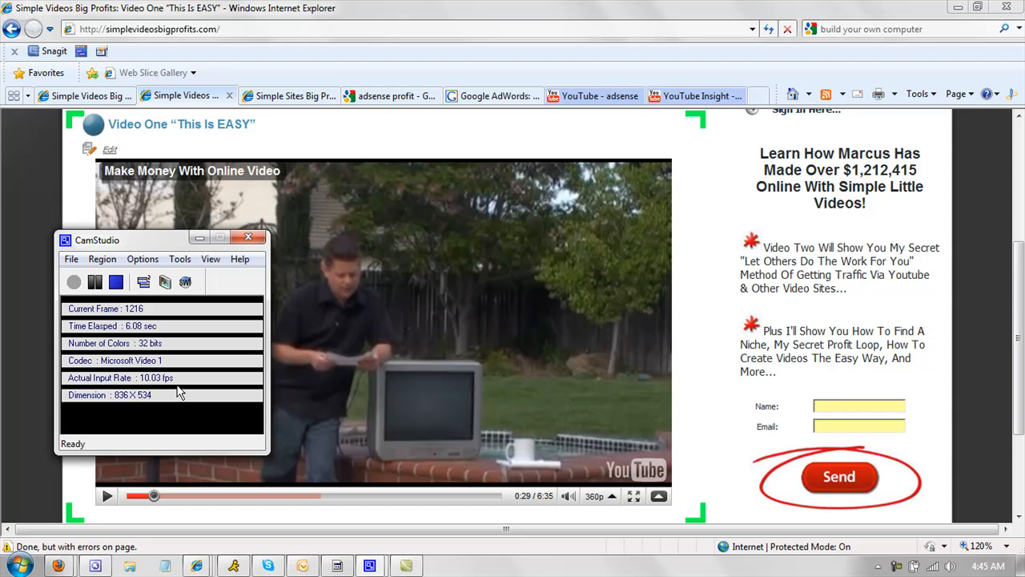
mouse_move(96, 503)
text(testvid.avi)
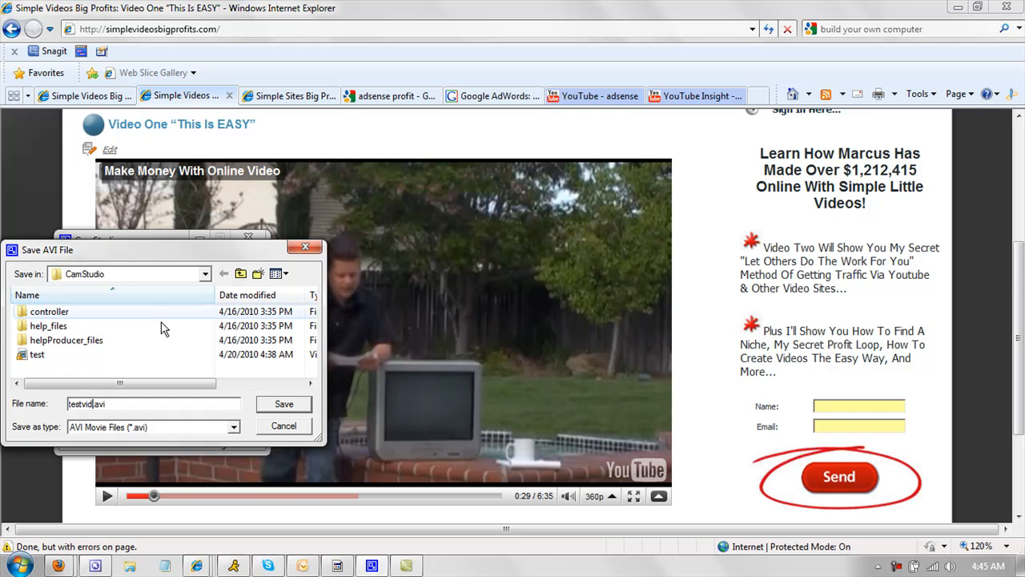
Save the recording as an AVI file and play it back in CamStudio's player.
click(284, 403)
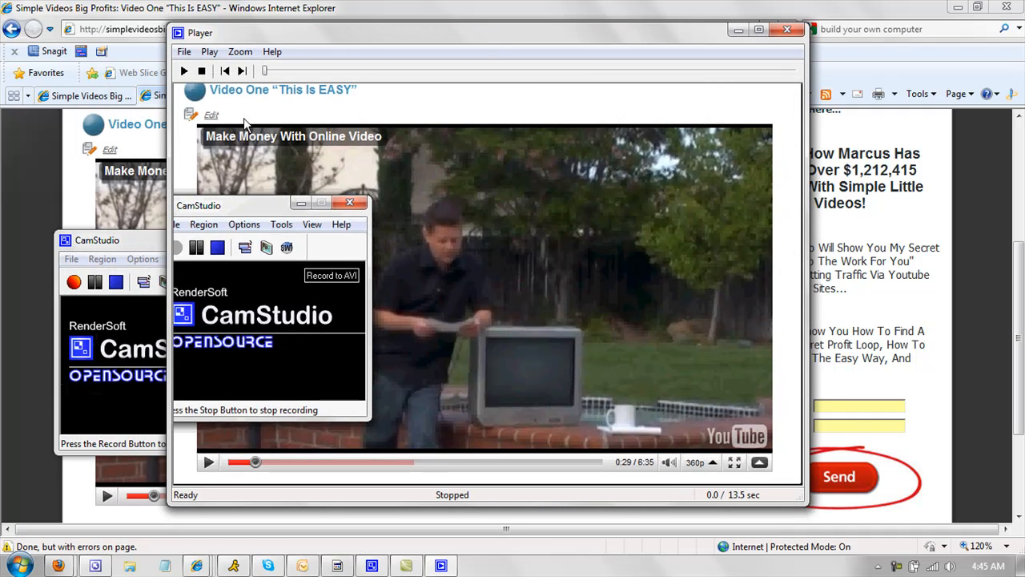
click(183, 71)
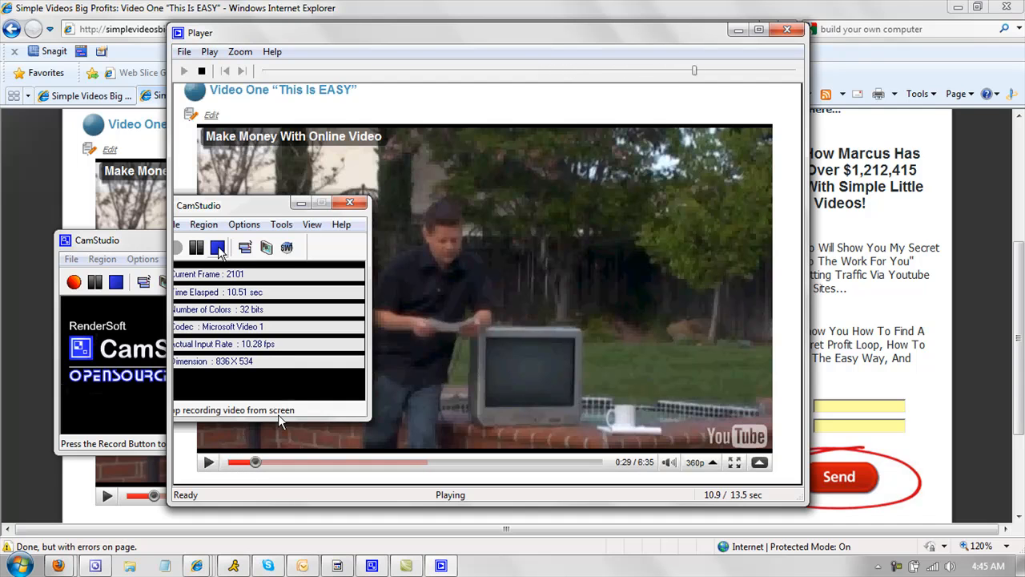
mouse_move(840, 80)
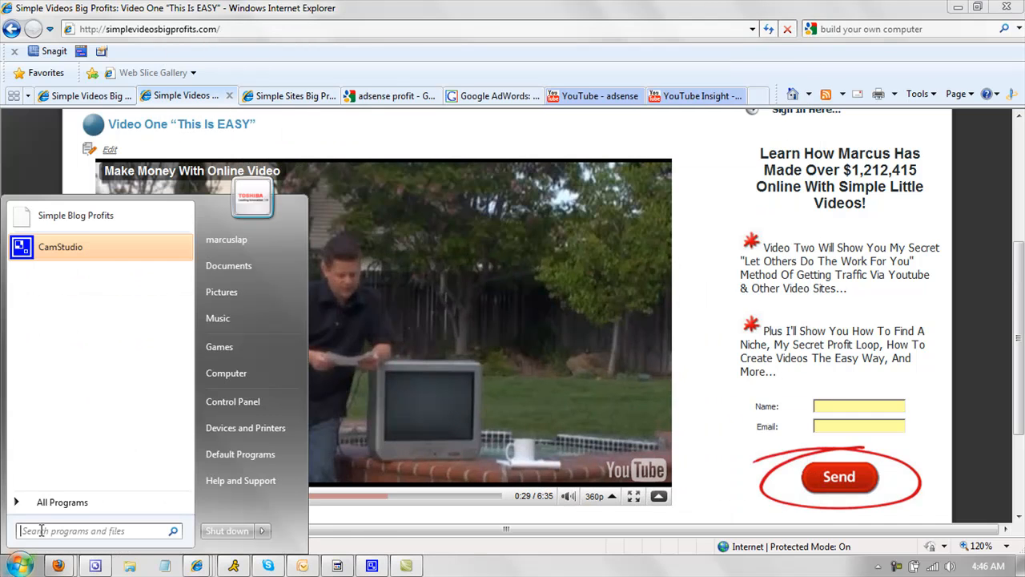
click(61, 502)
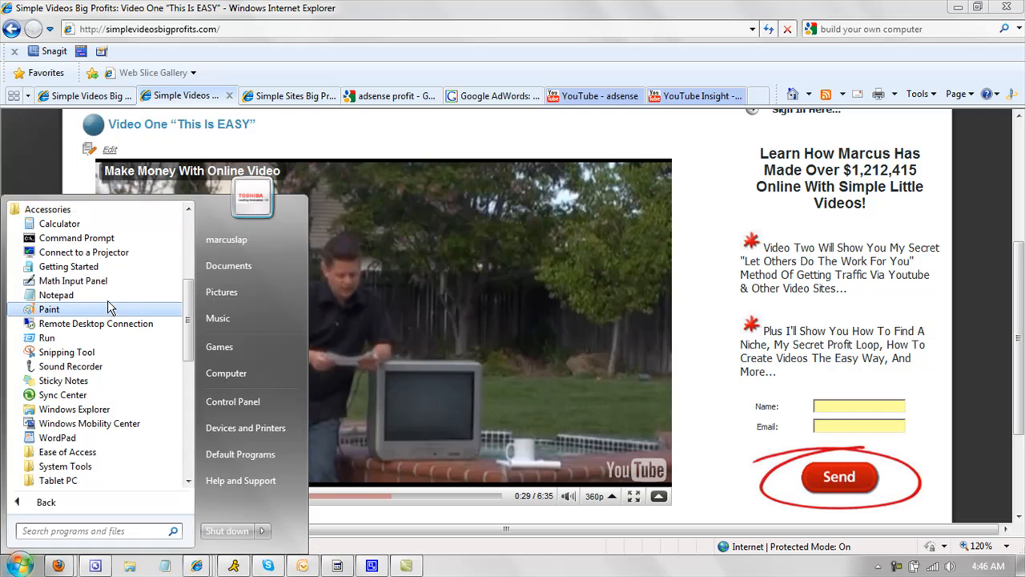
click(56, 295)
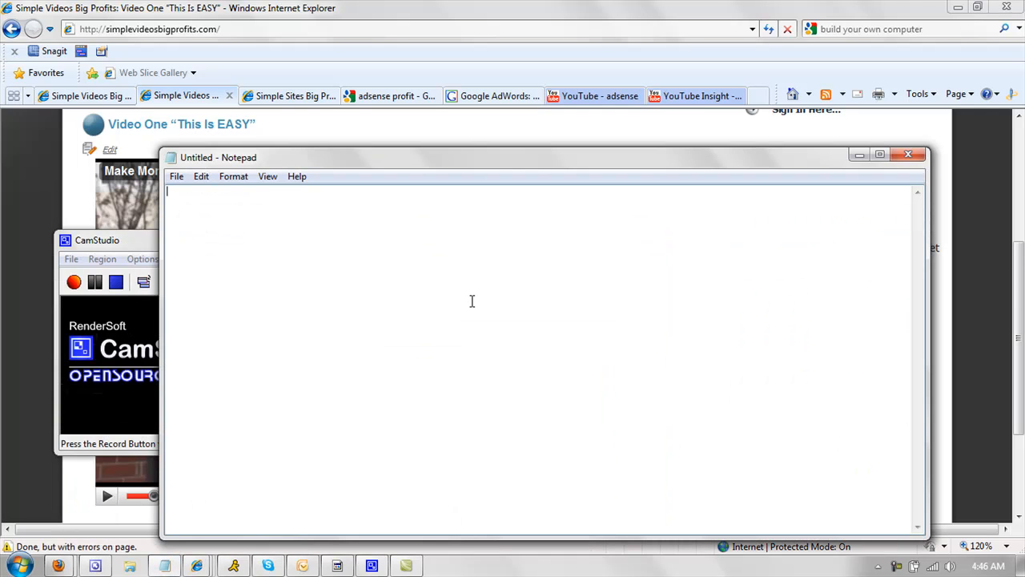
text(This)
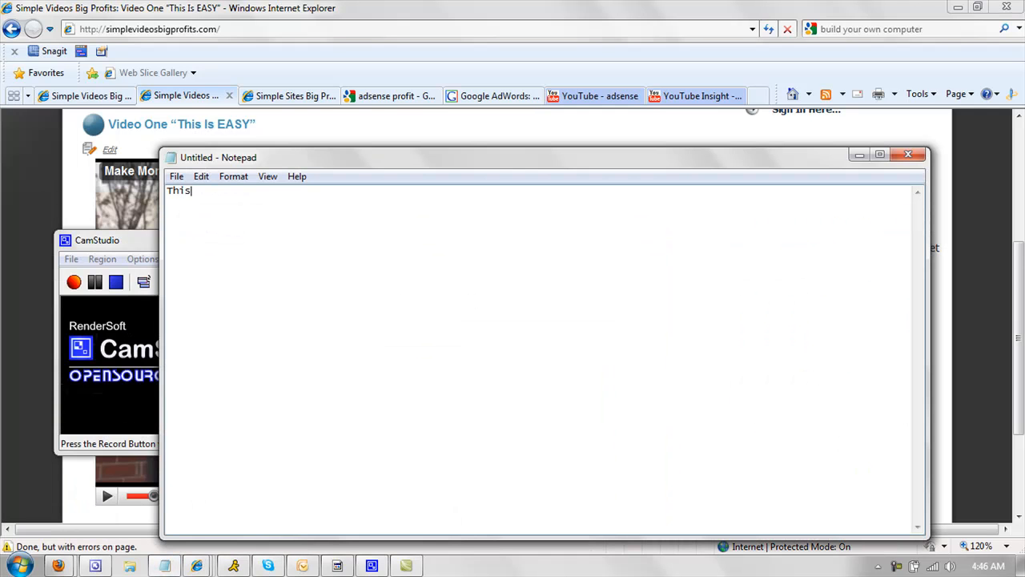
text(Is My Outl)
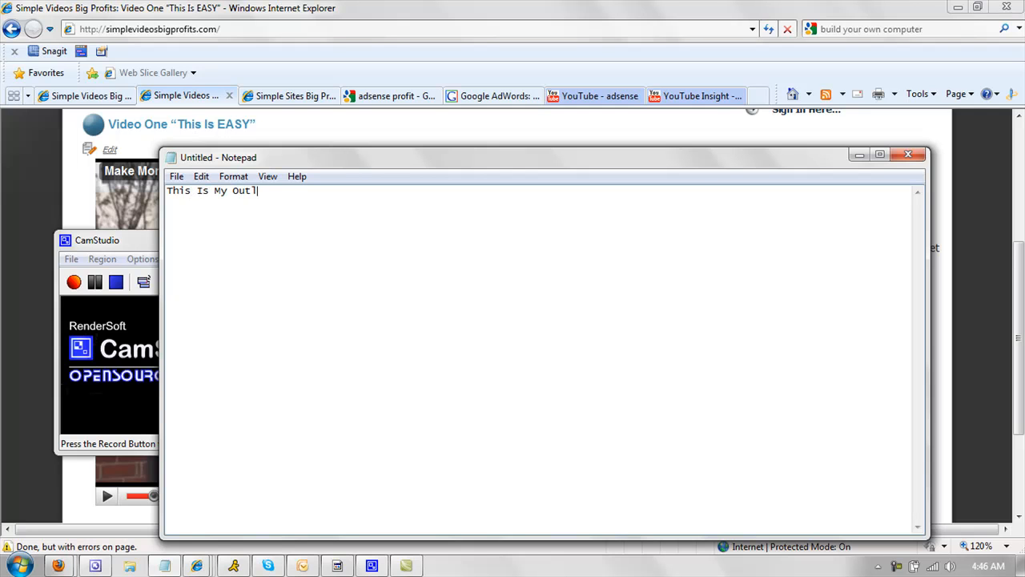
text(ine)
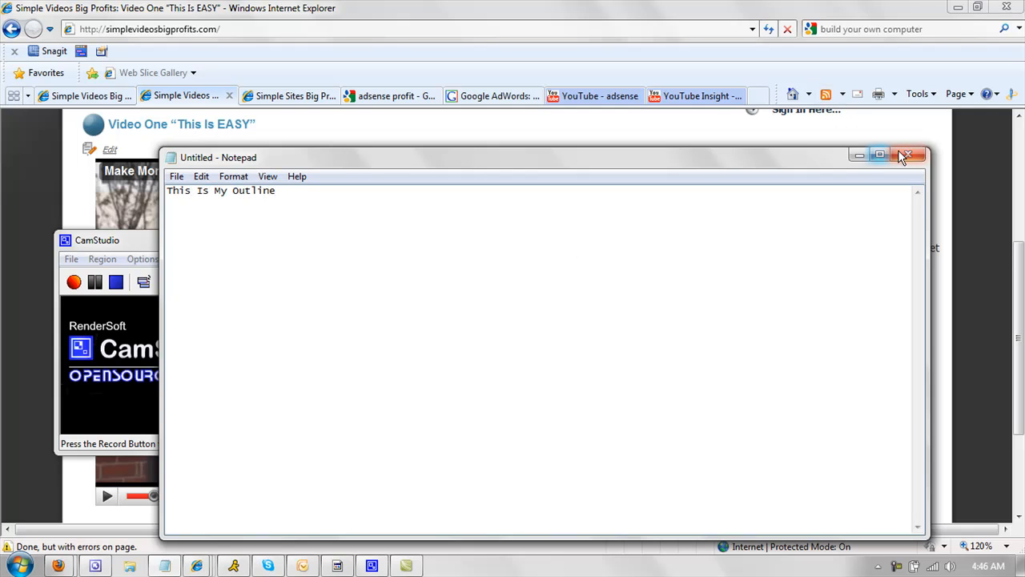
click(906, 153)
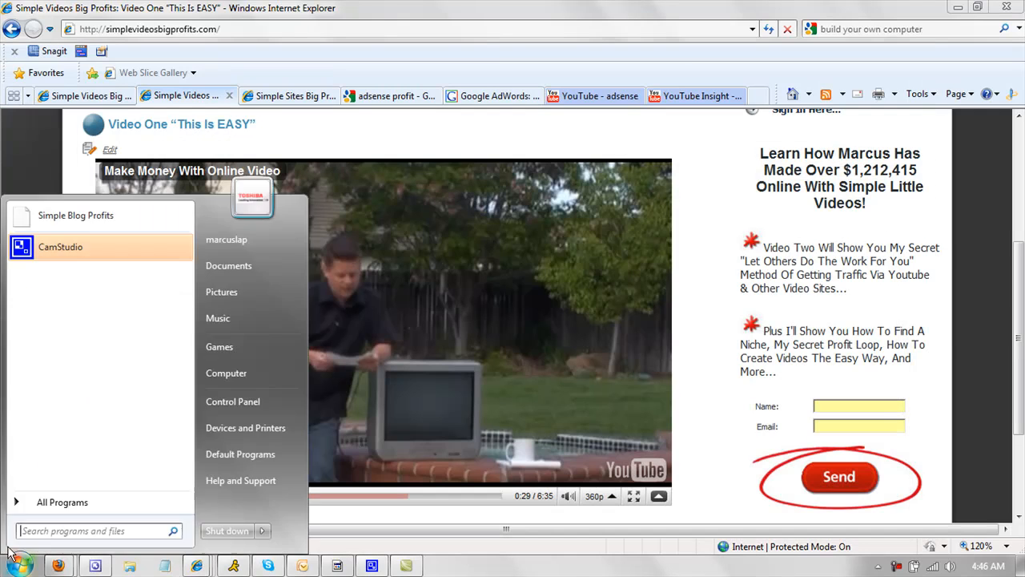
click(61, 502)
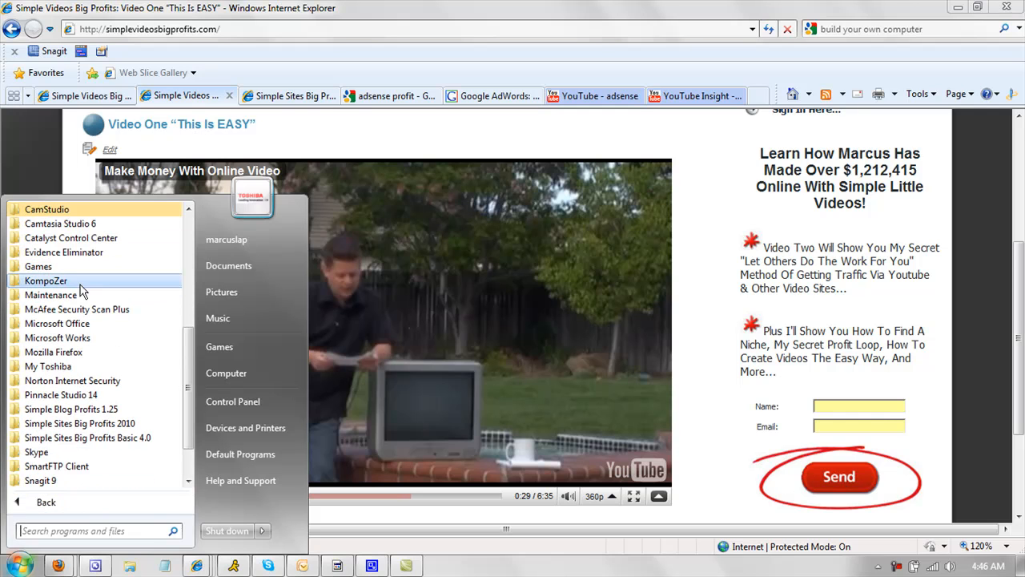
mouse_move(96, 295)
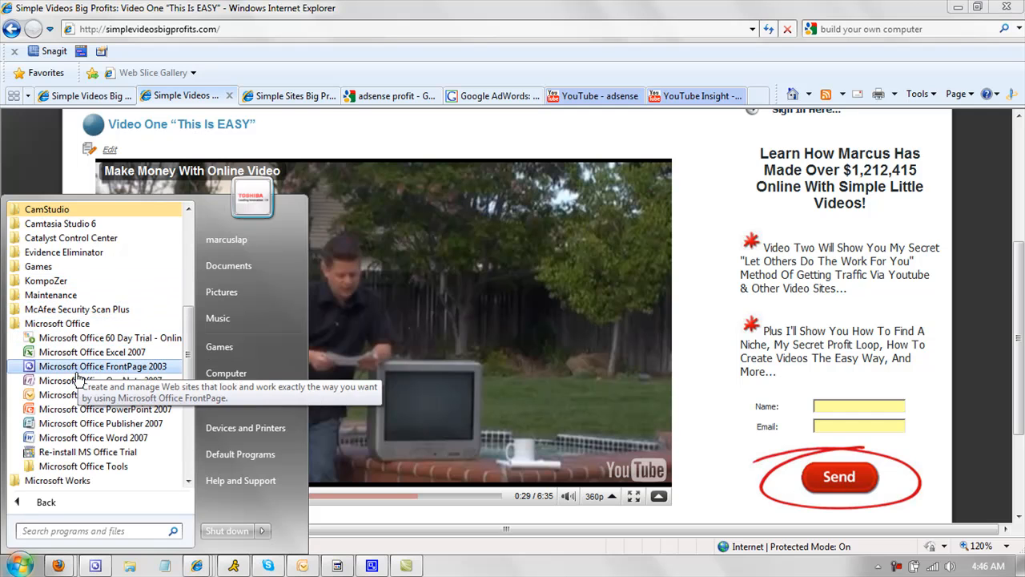
mouse_move(93, 437)
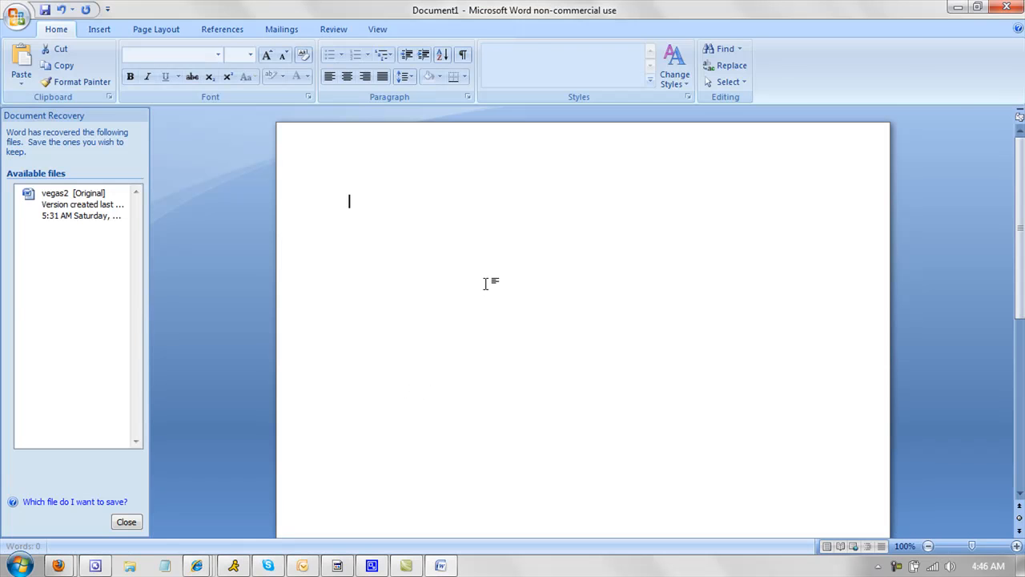
Write the Word title 'How To Create A Video' and enlarge its font.
text(H)
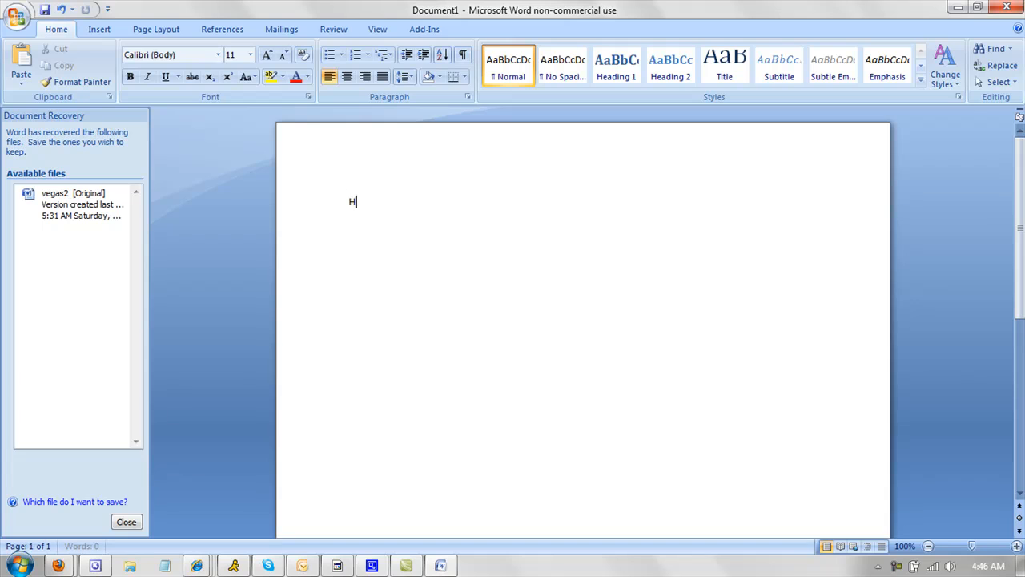
text(ow TO)
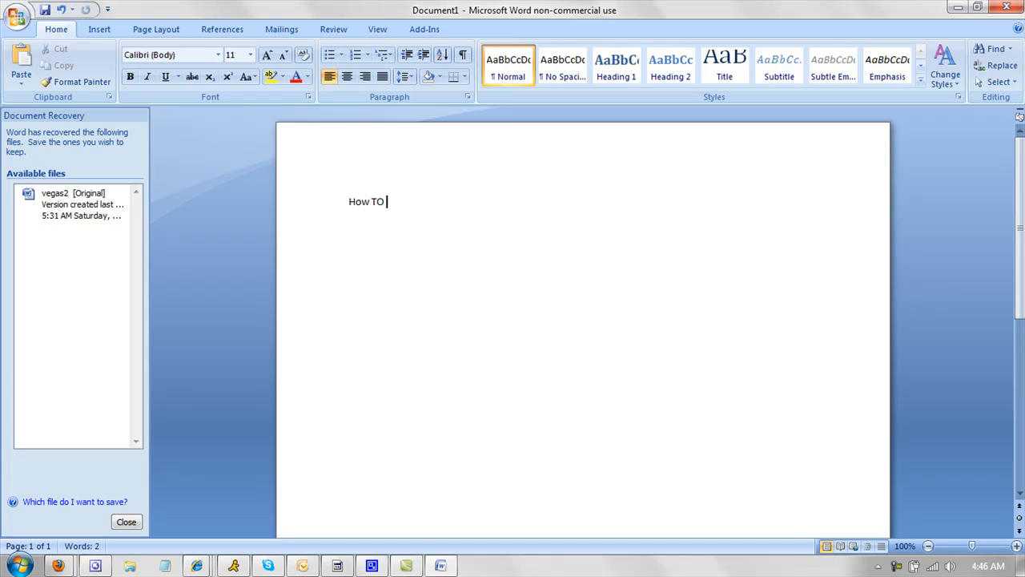
key(BackSpace)
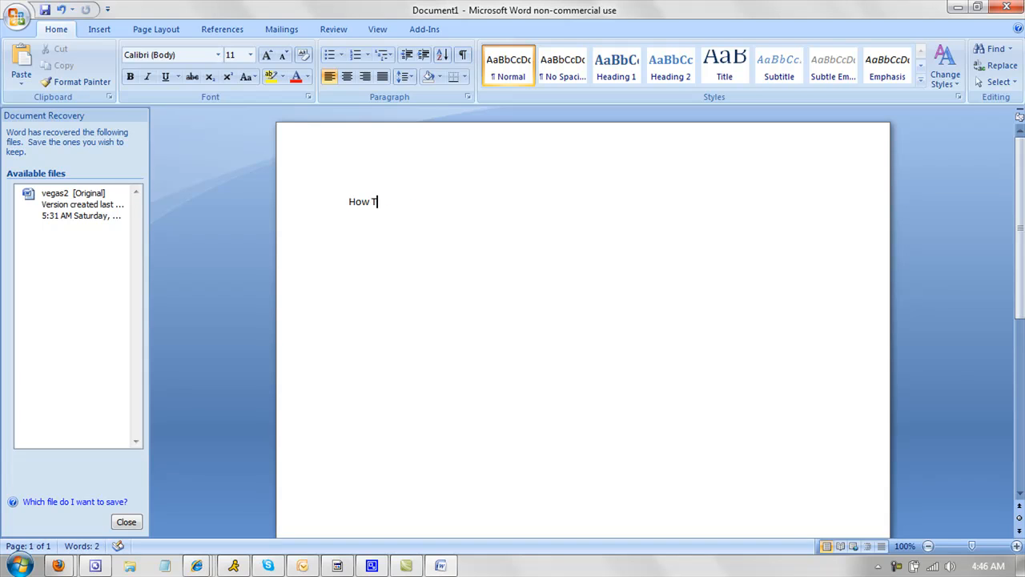
text(o Create A)
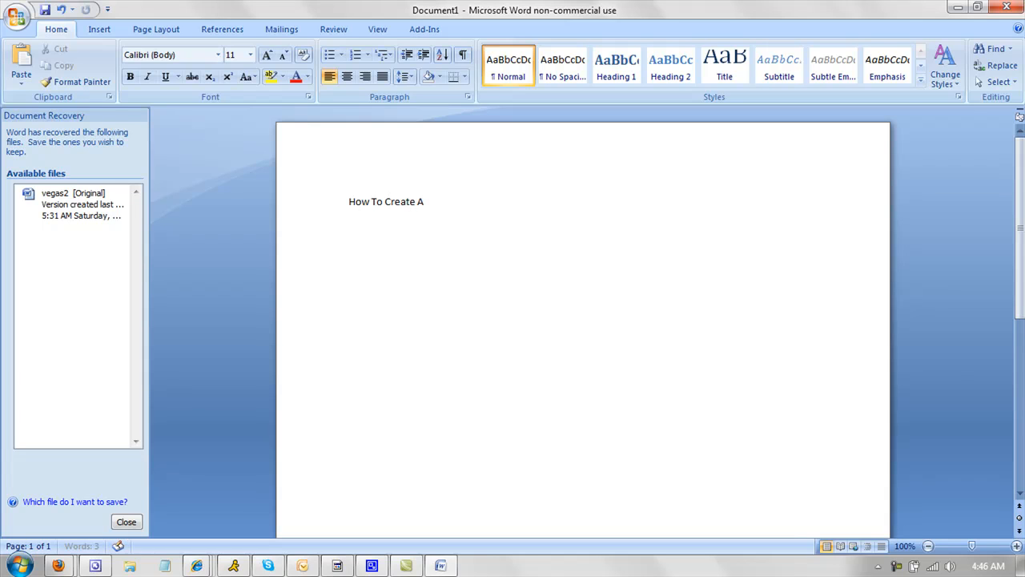
text(Video)
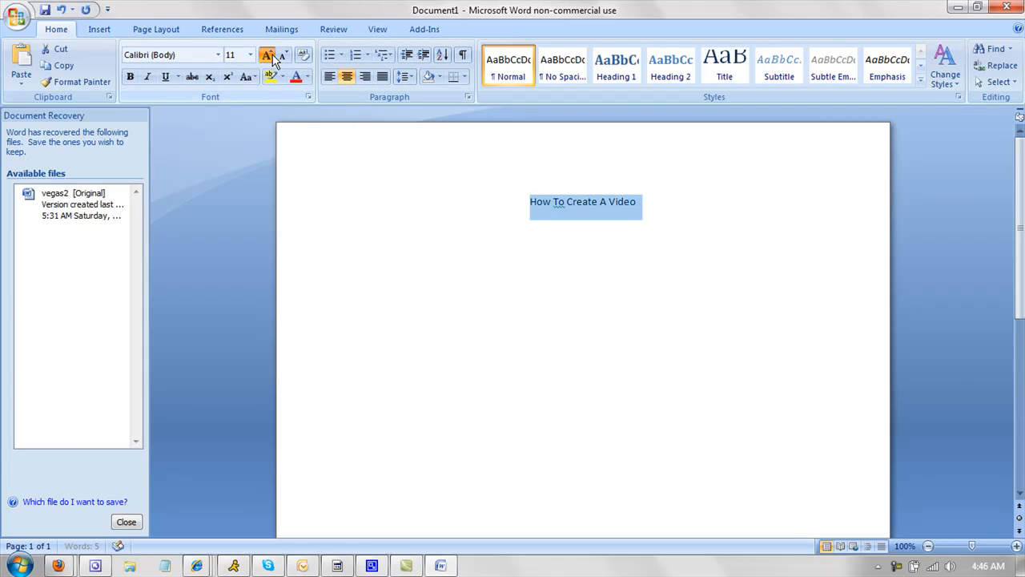
click(267, 54)
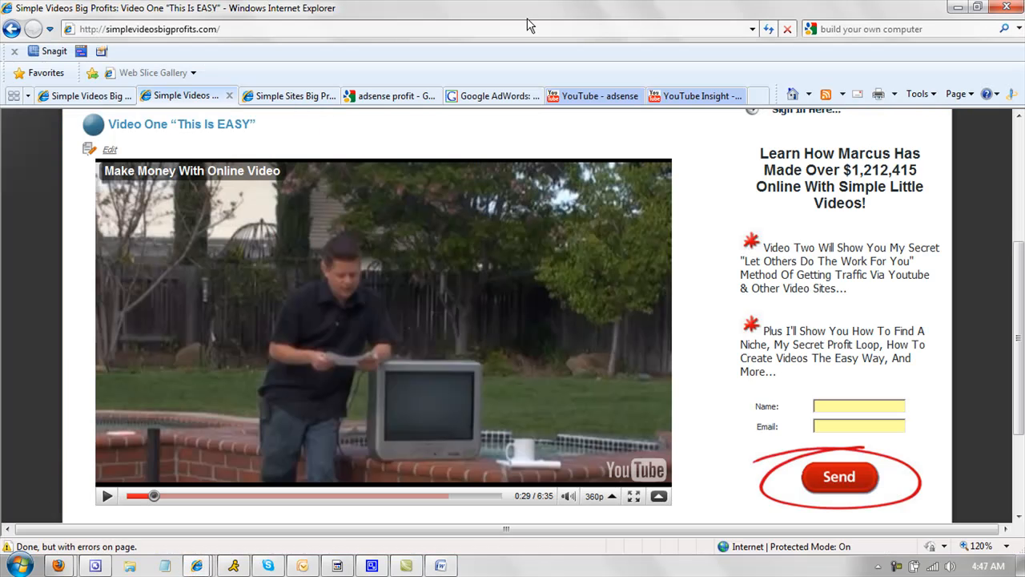
Search clipart.com for 'video camera' and pick a camera image for the outline.
text(clipart.com/en/signed_in)
text(vi)
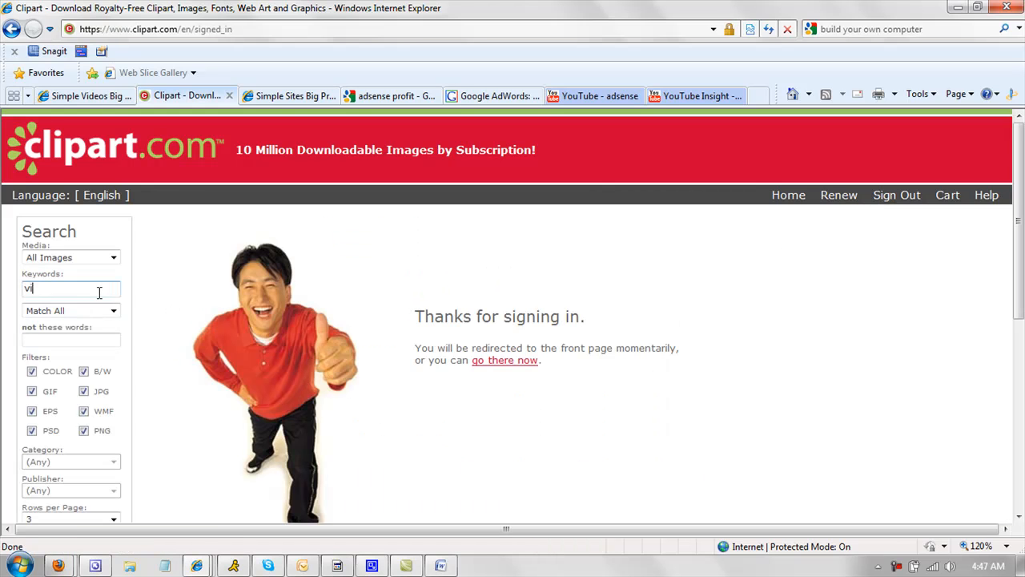
click(505, 358)
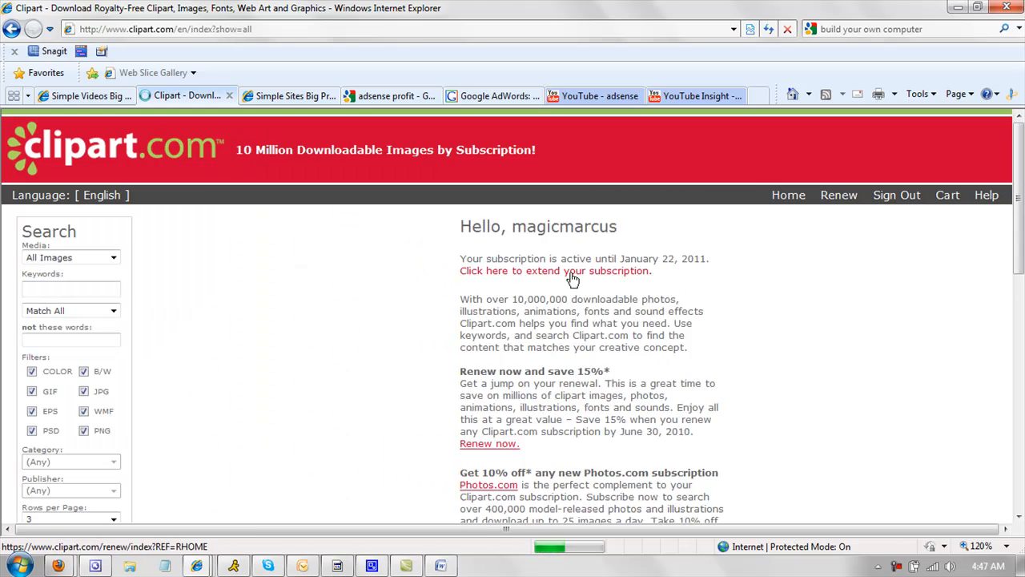
text(video)
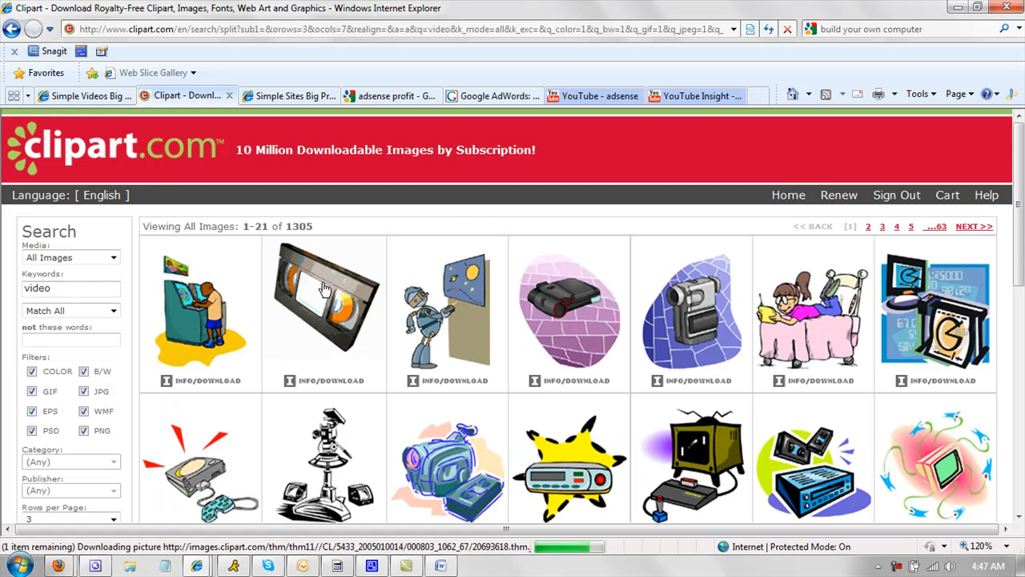
click(323, 308)
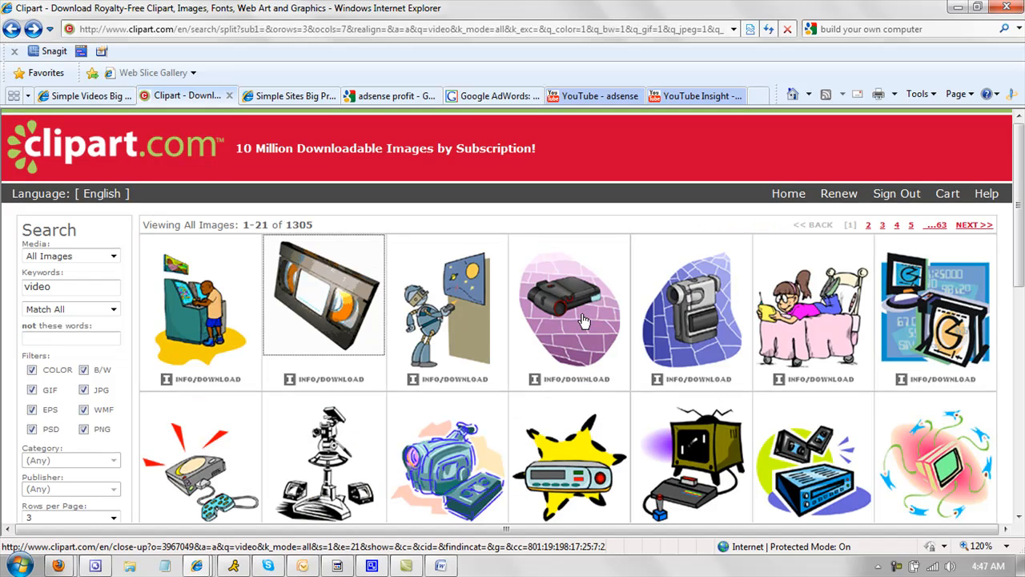
scroll(down, 3)
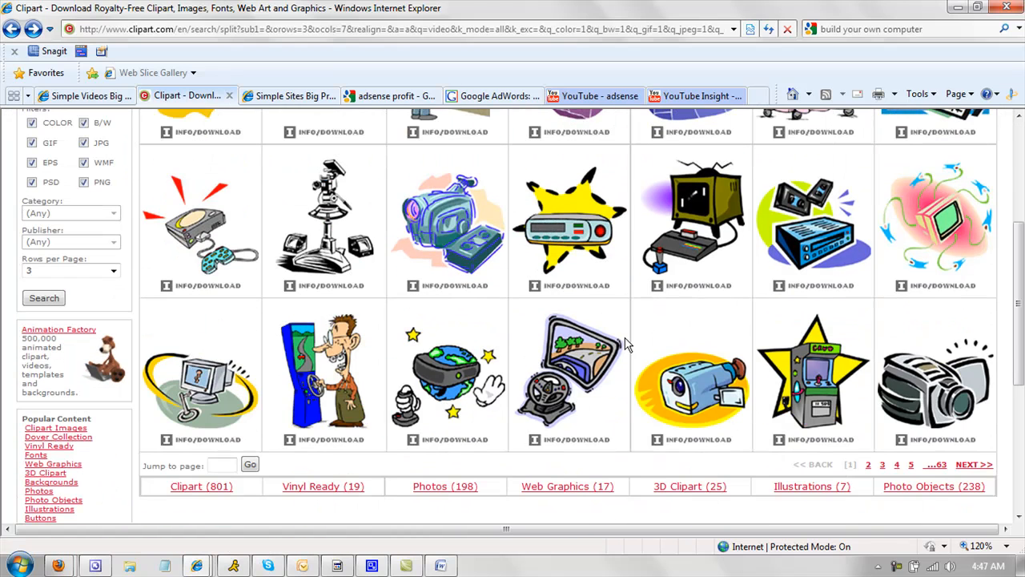
scroll(up, 3)
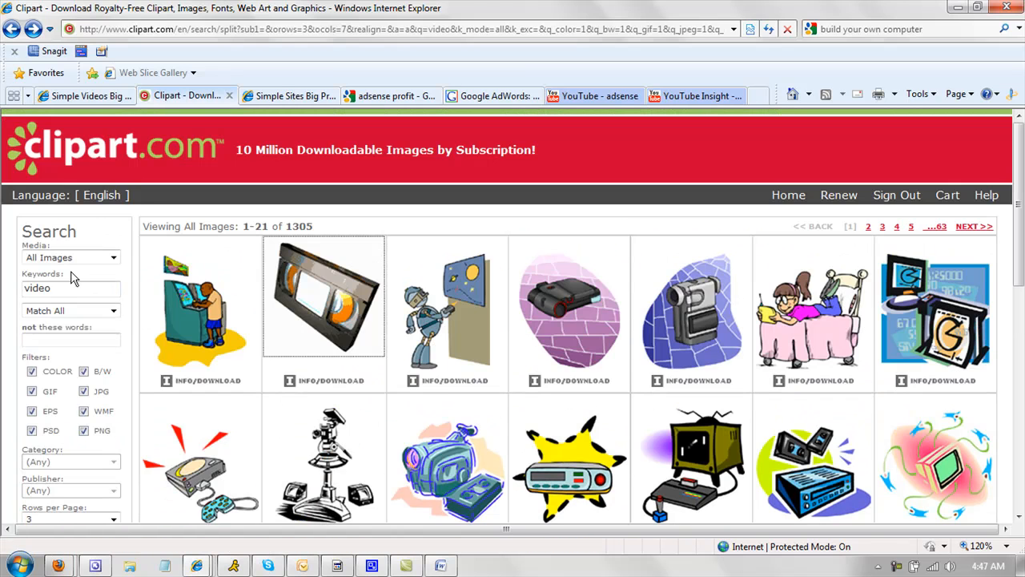
text(camera)
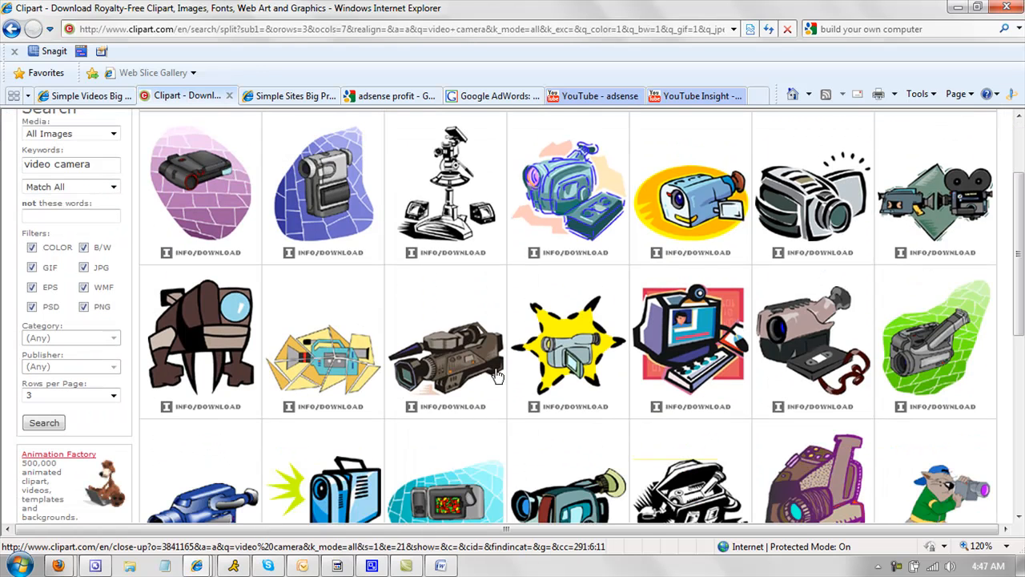
click(451, 340)
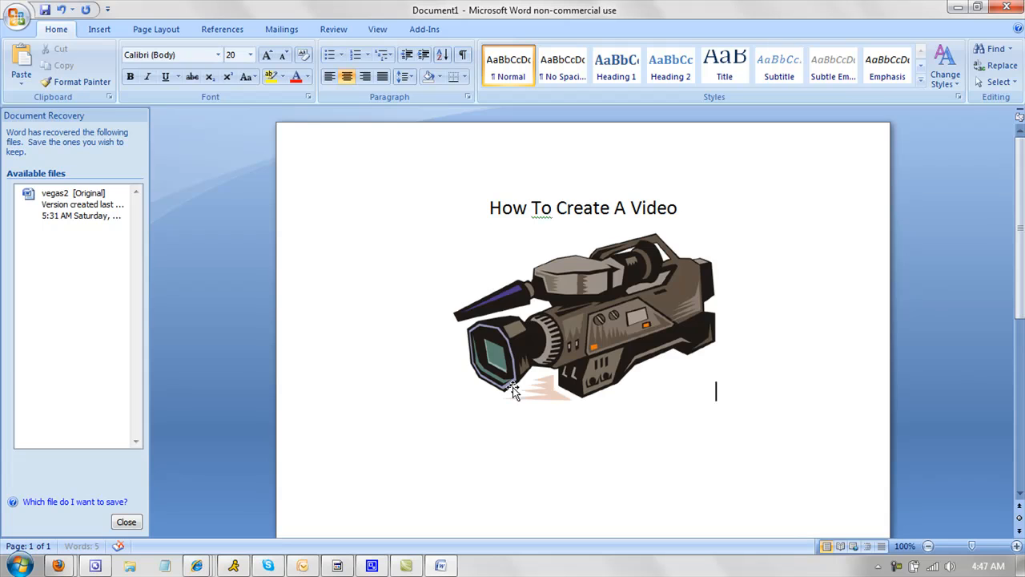
Write 'Step 1: get camstudio free' and 'Step 2: make a video' under the picture.
text(Step 1: get cam)
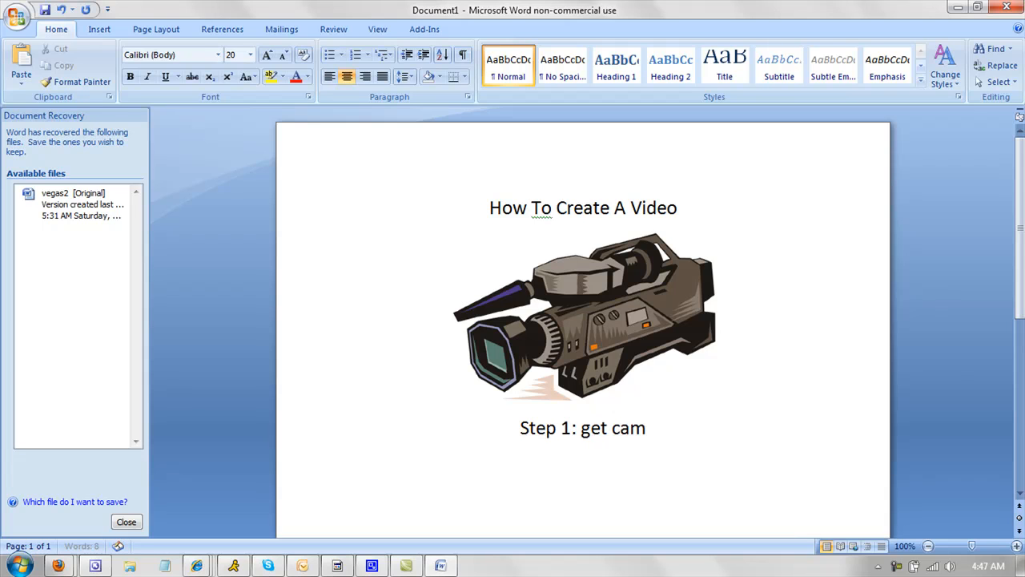
text(studio free)
text(Step t)
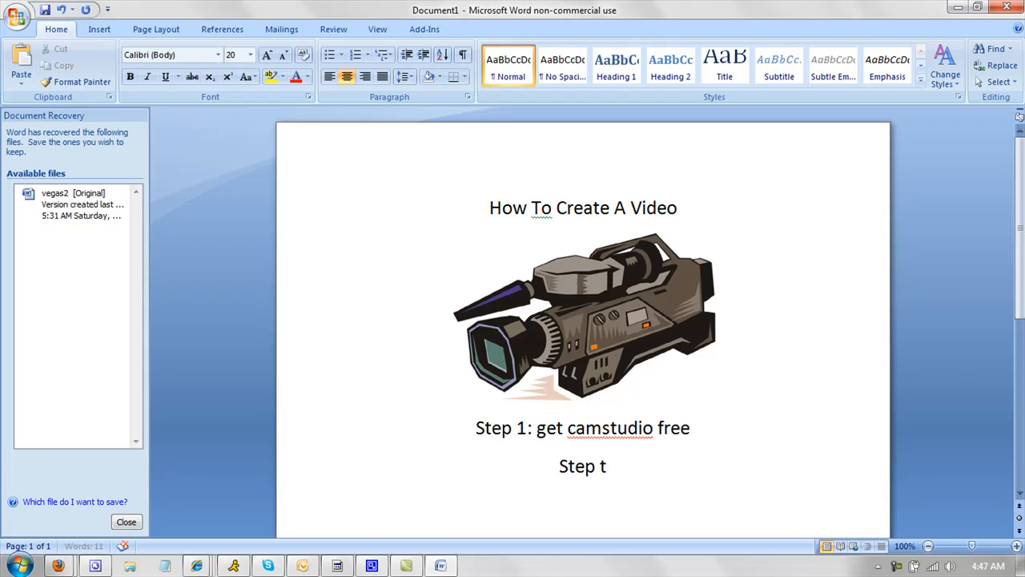
key(Backspace)
text(2: make a)
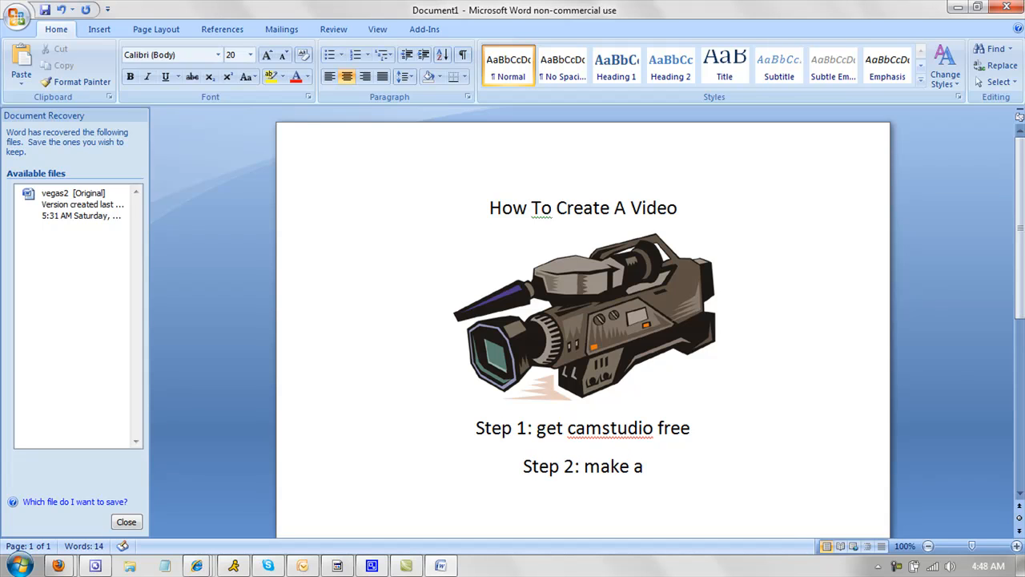
text(video)
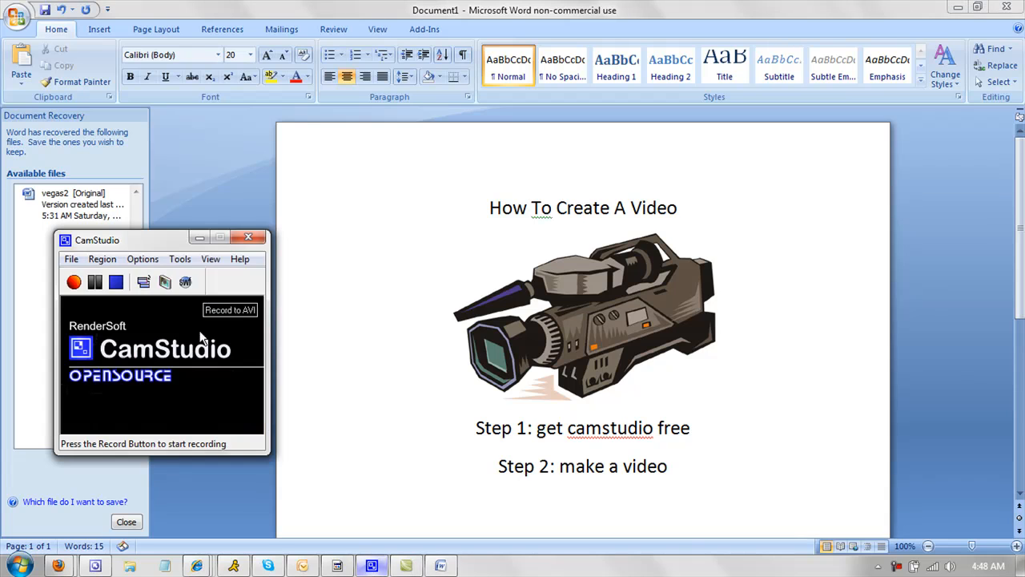
mouse_move(74, 282)
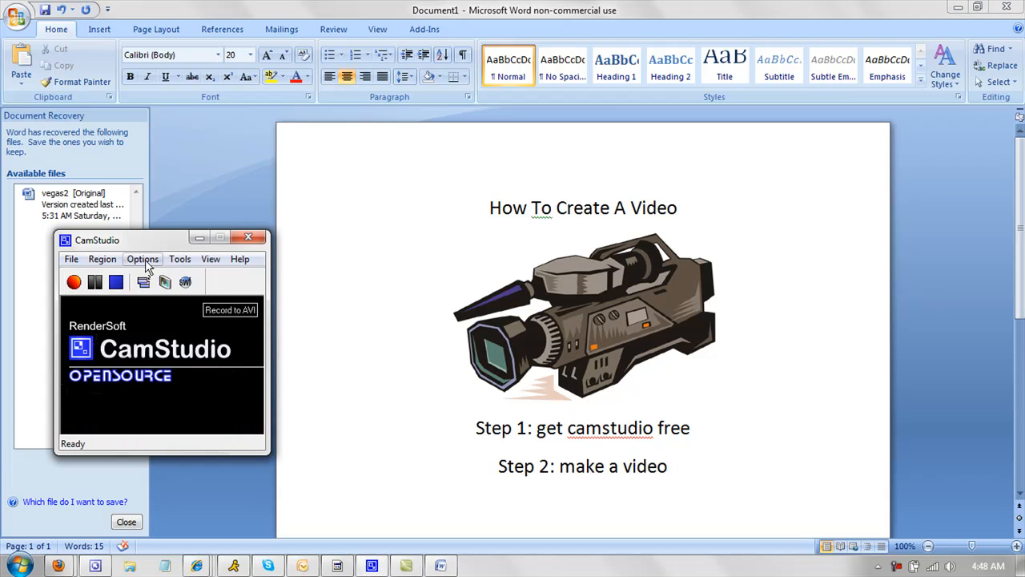
Move the recorder window out of the way and begin a region recording.
click(143, 258)
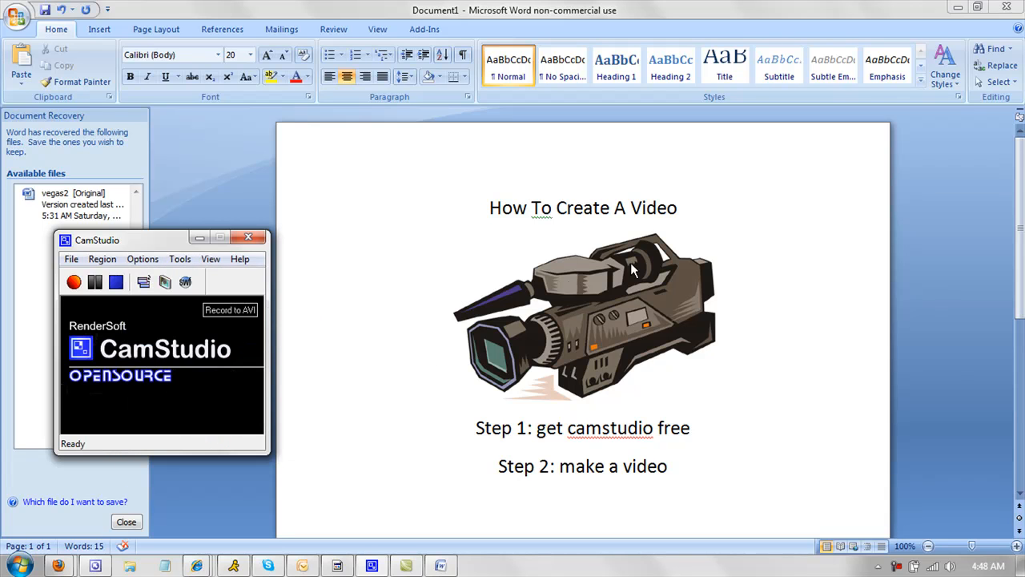
drag(96, 240, 80, 165)
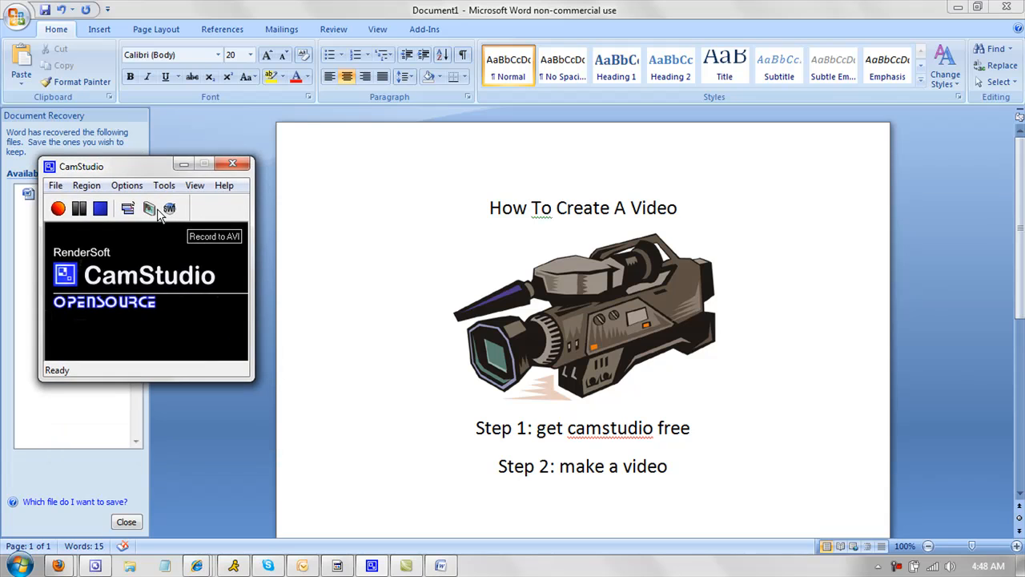
mouse_move(234, 163)
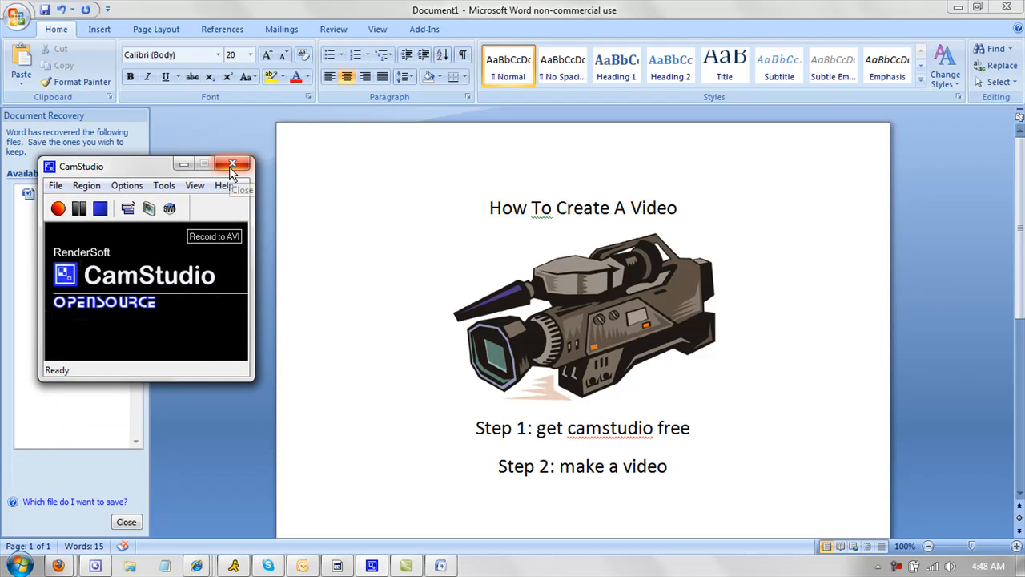
mouse_move(234, 163)
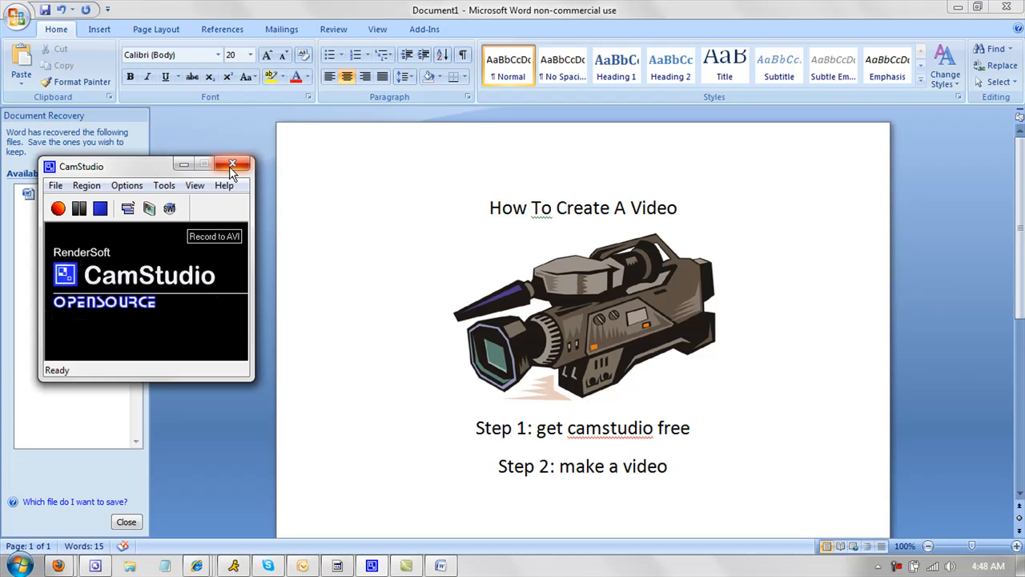
click(57, 209)
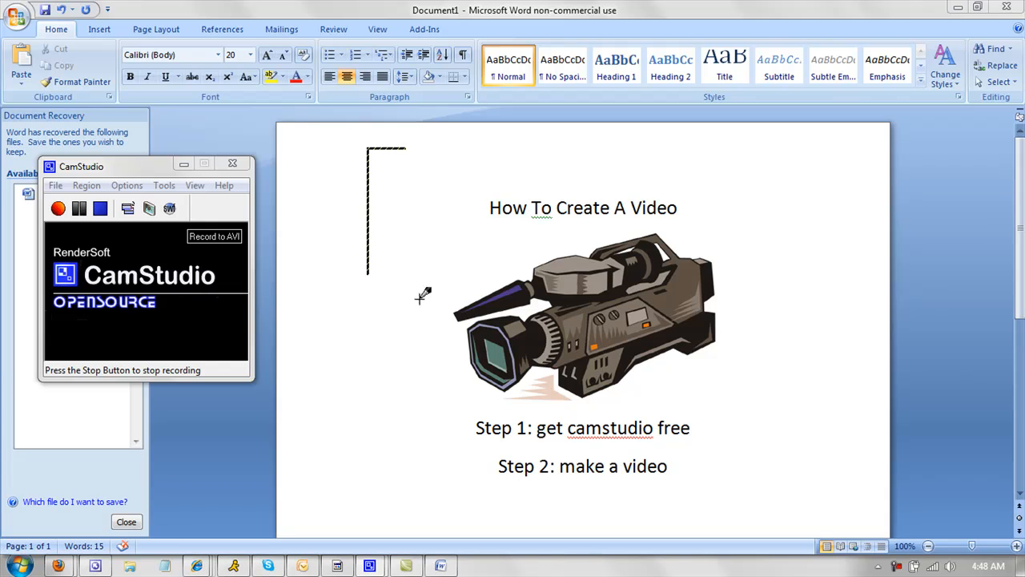
Mark a rectangle covering the Word outline page and confirm it as the recording area.
drag(369, 147, 807, 519)
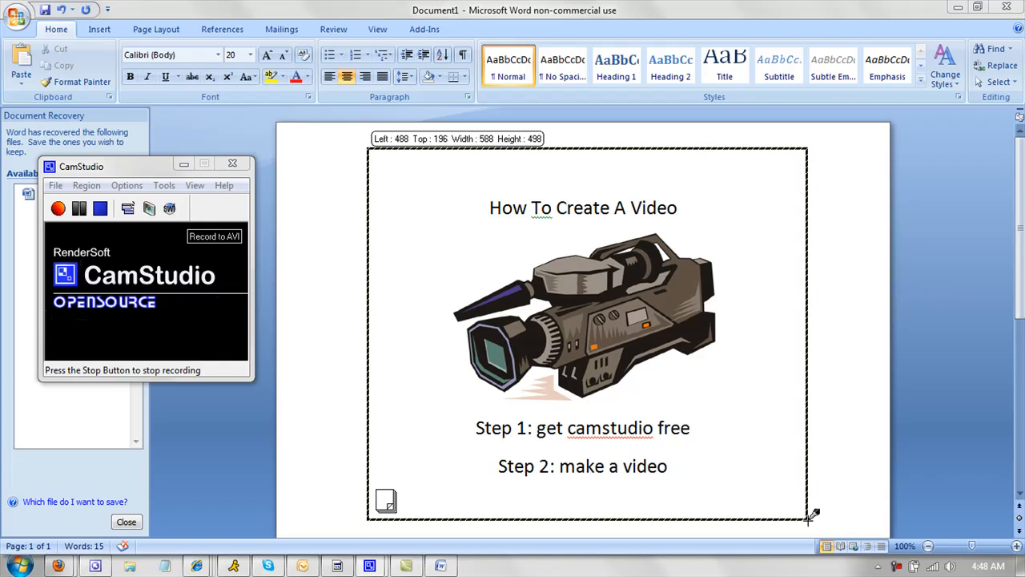
drag(807, 516, 820, 516)
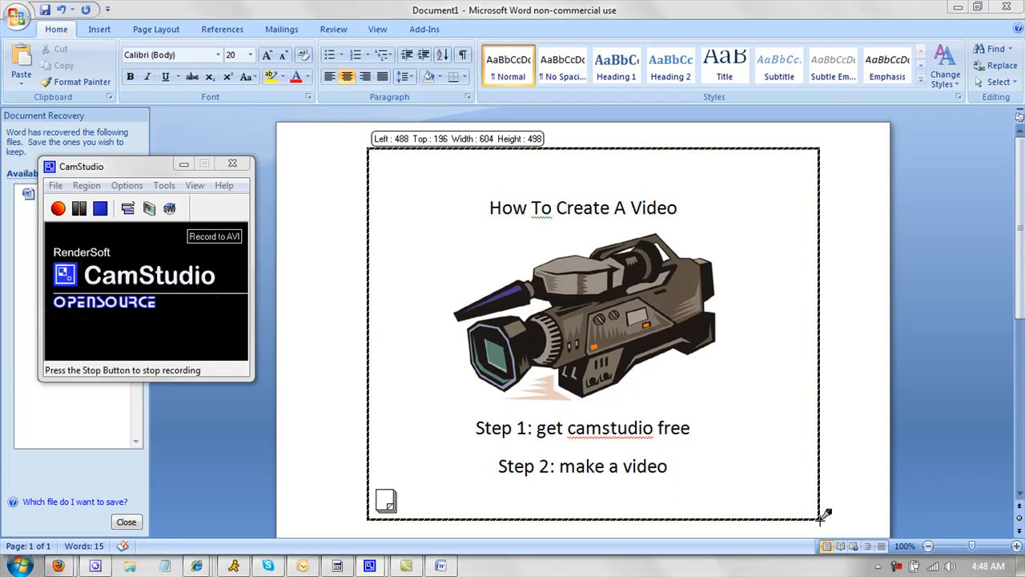
click(58, 208)
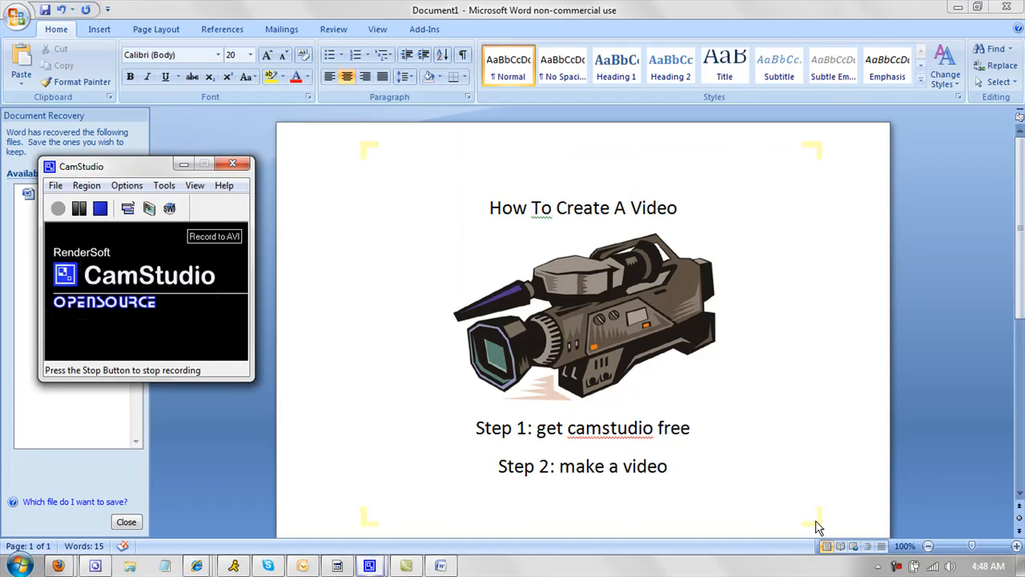
Stop the CamStudio recording so the Save AVI File prompt for test2.avi appears.
click(57, 208)
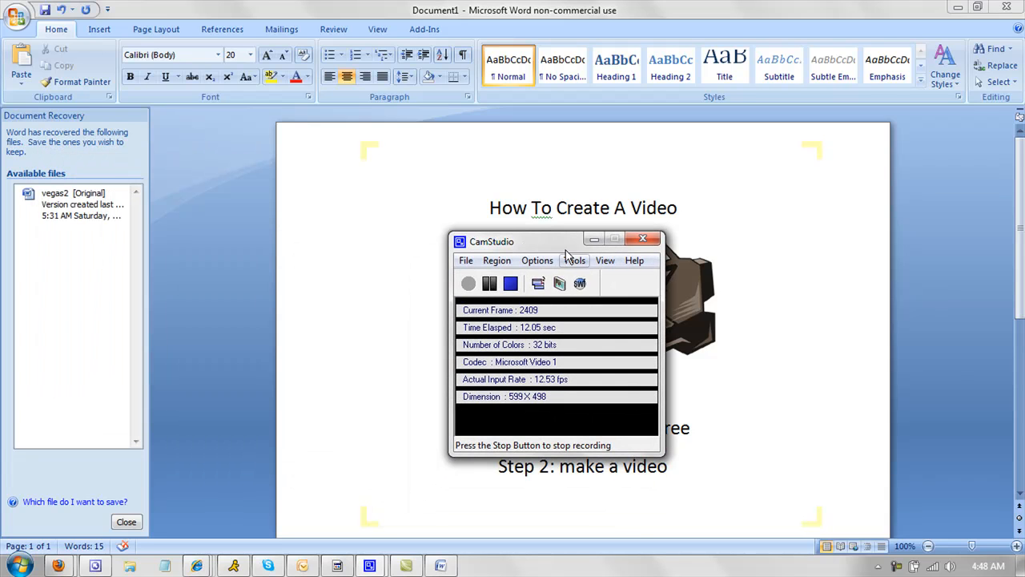
drag(561, 241, 184, 194)
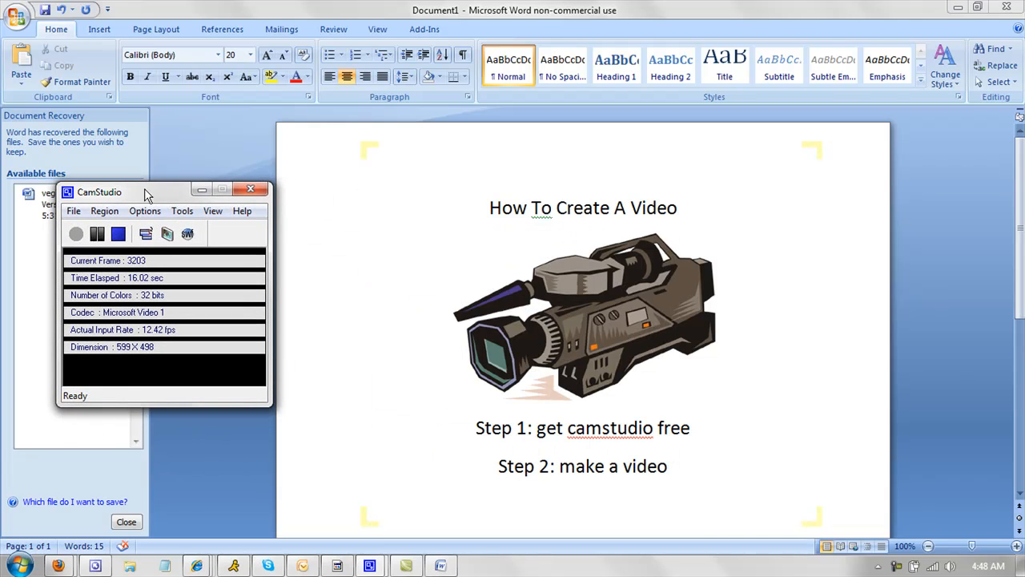
drag(161, 192, 529, 218)
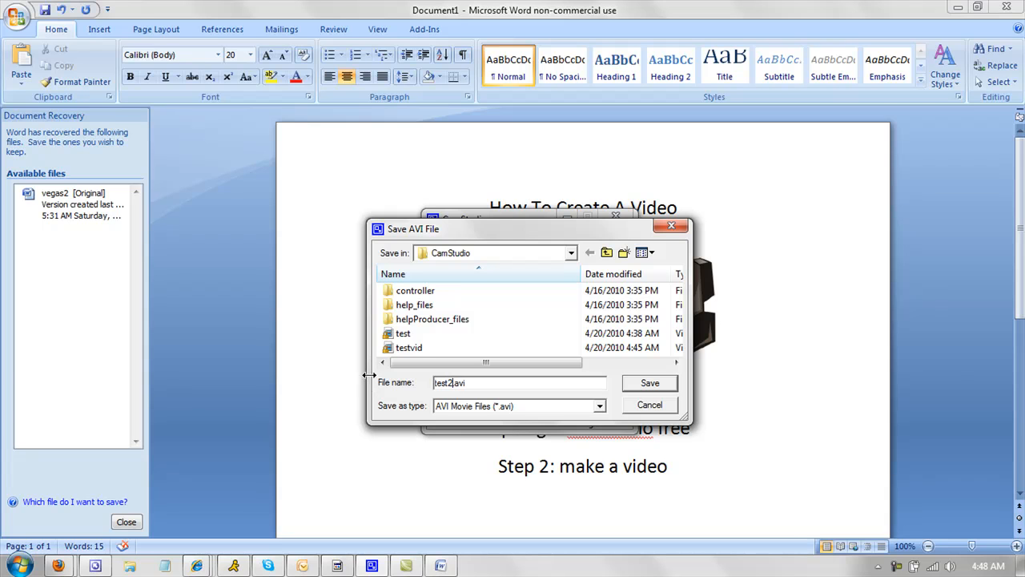
Save the recording as test2.avi and play it back in the Player window.
click(651, 381)
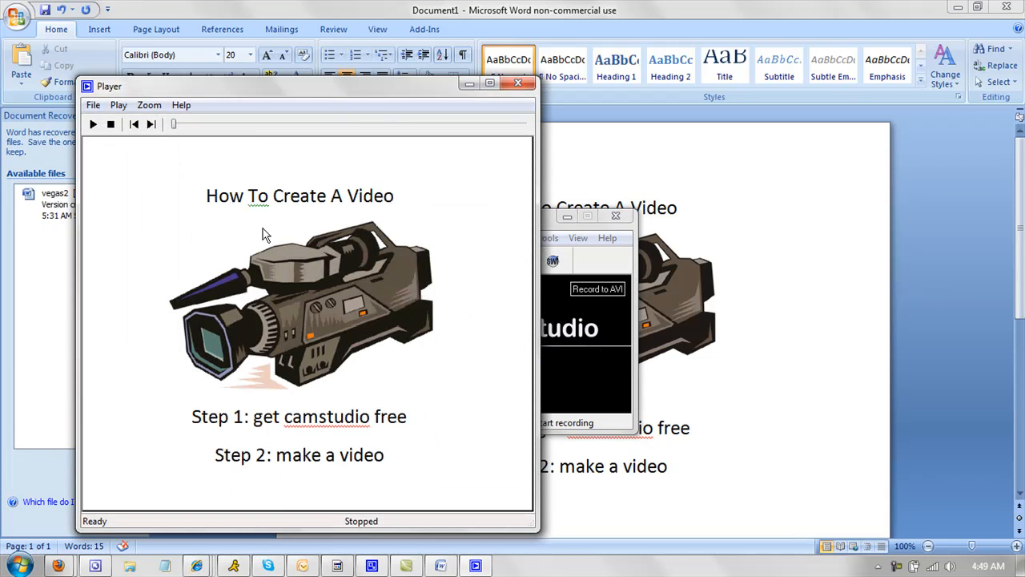
mouse_move(147, 150)
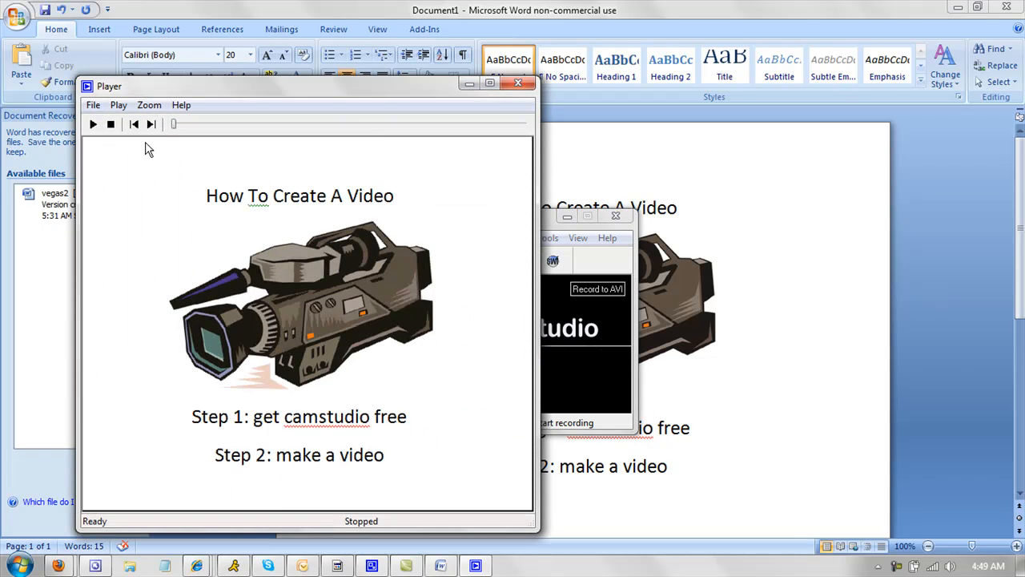
click(93, 123)
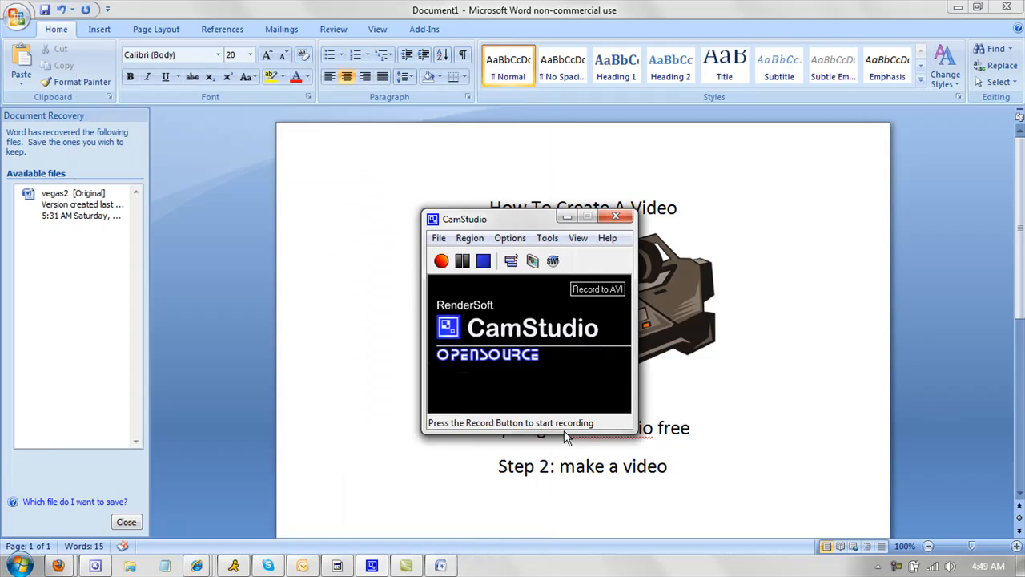
mouse_move(623, 355)
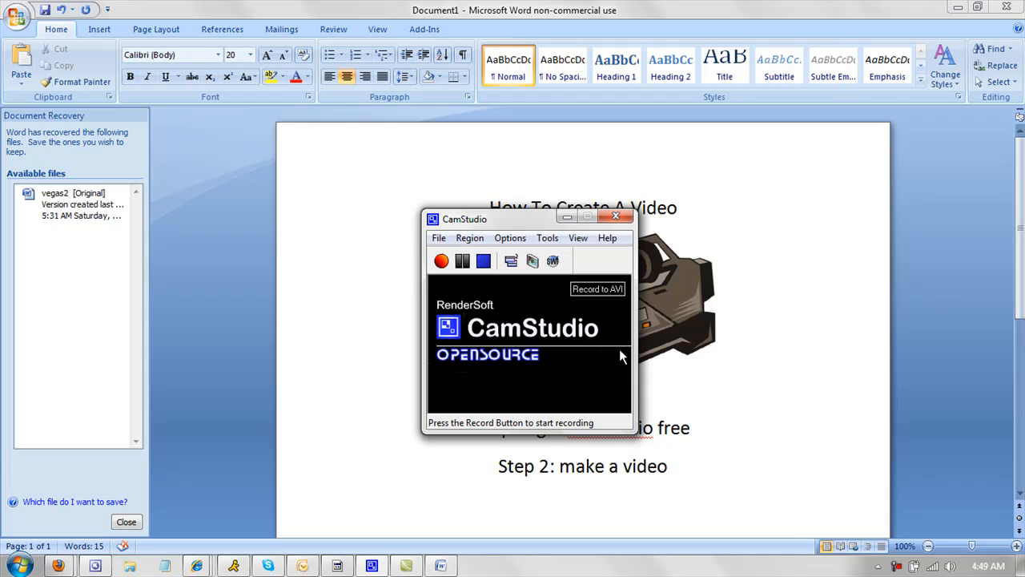